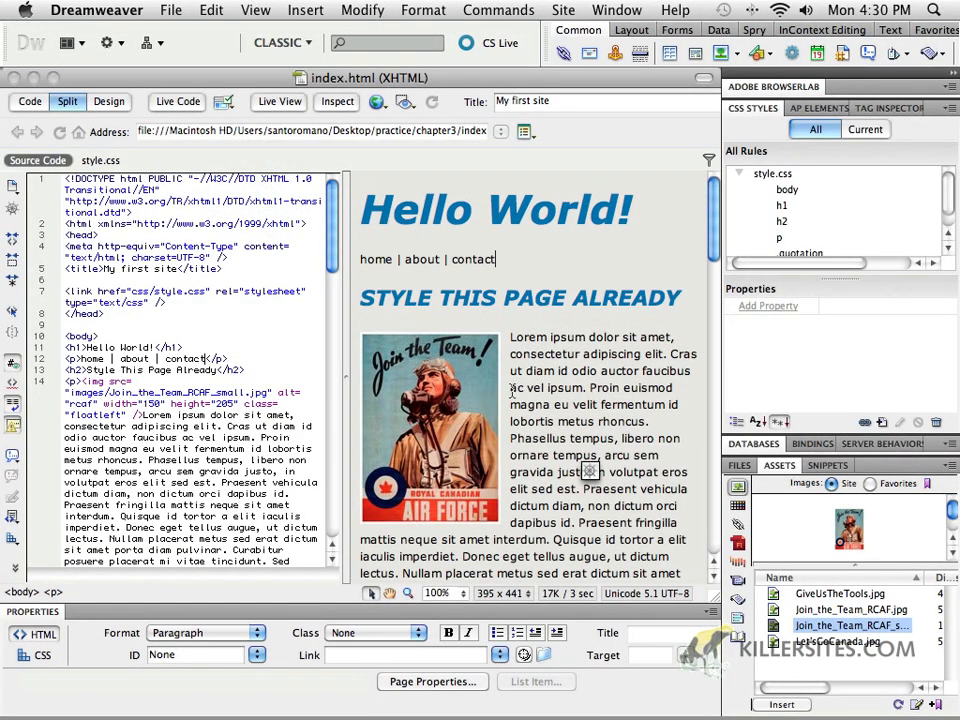
# Link the about and contact nav items to web/about.html and web/contact.html, save index.html and preview in Safari.
pyautogui.scroll(-3)
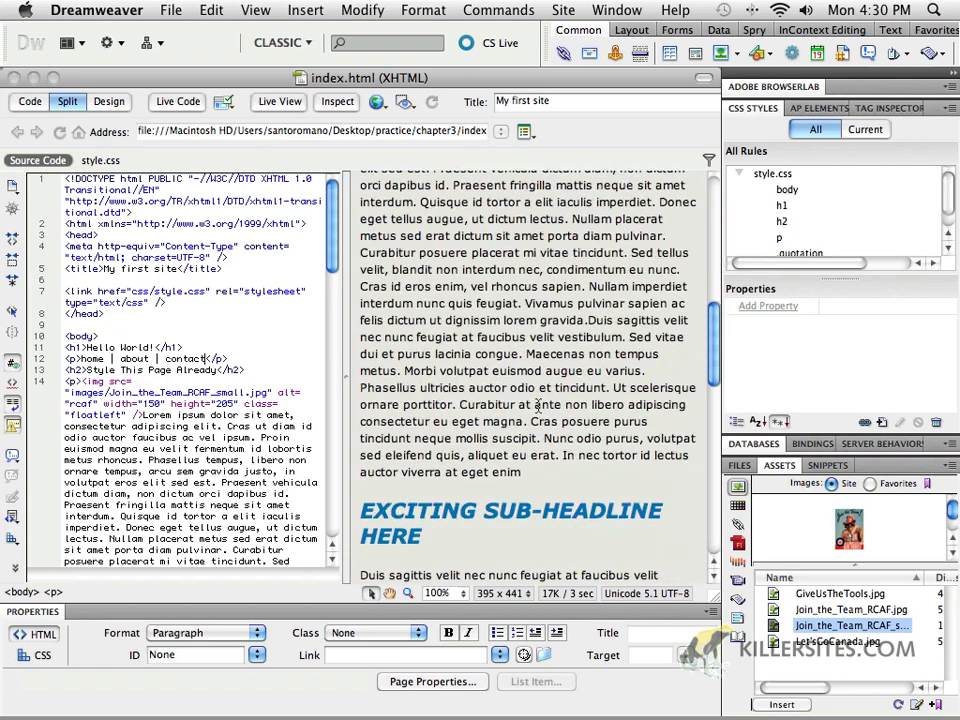
pyautogui.scroll(-3)
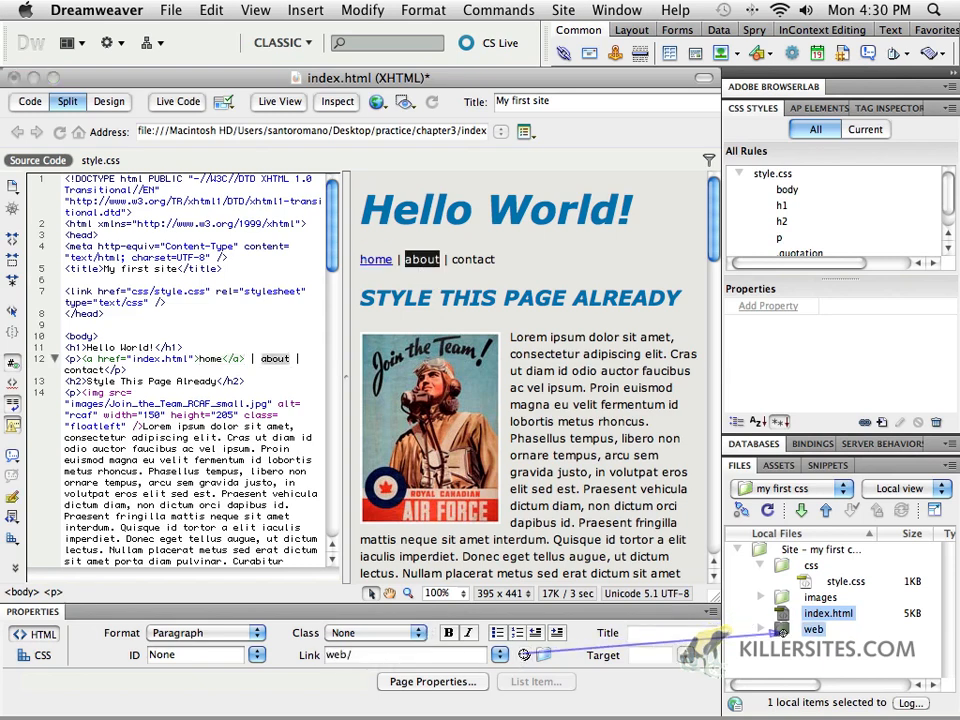
pyautogui.click(764, 624)
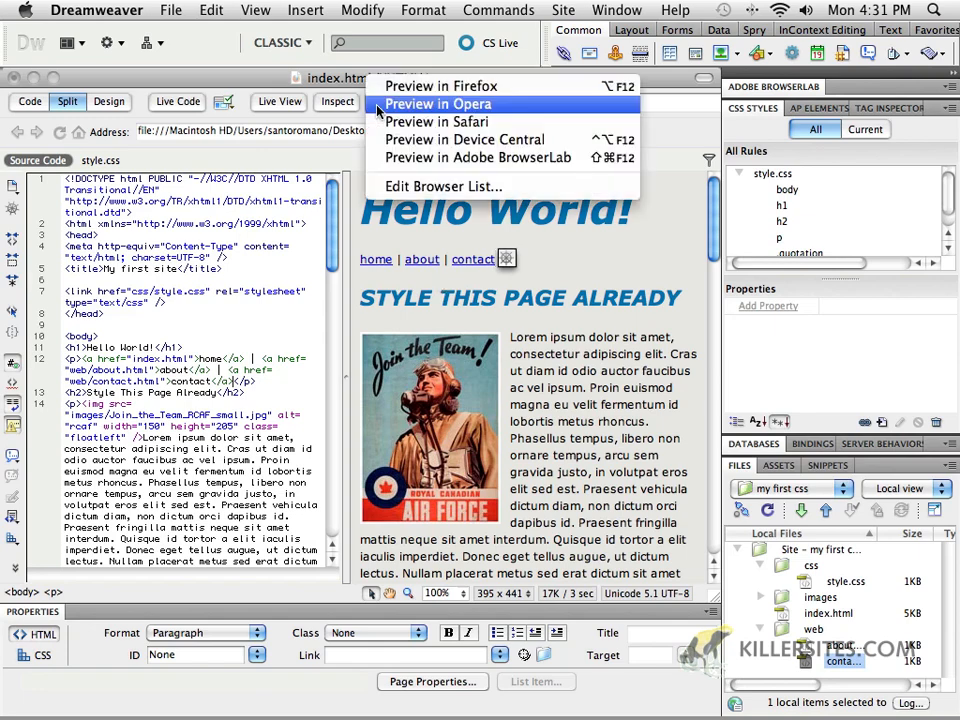
pyautogui.click(438, 104)
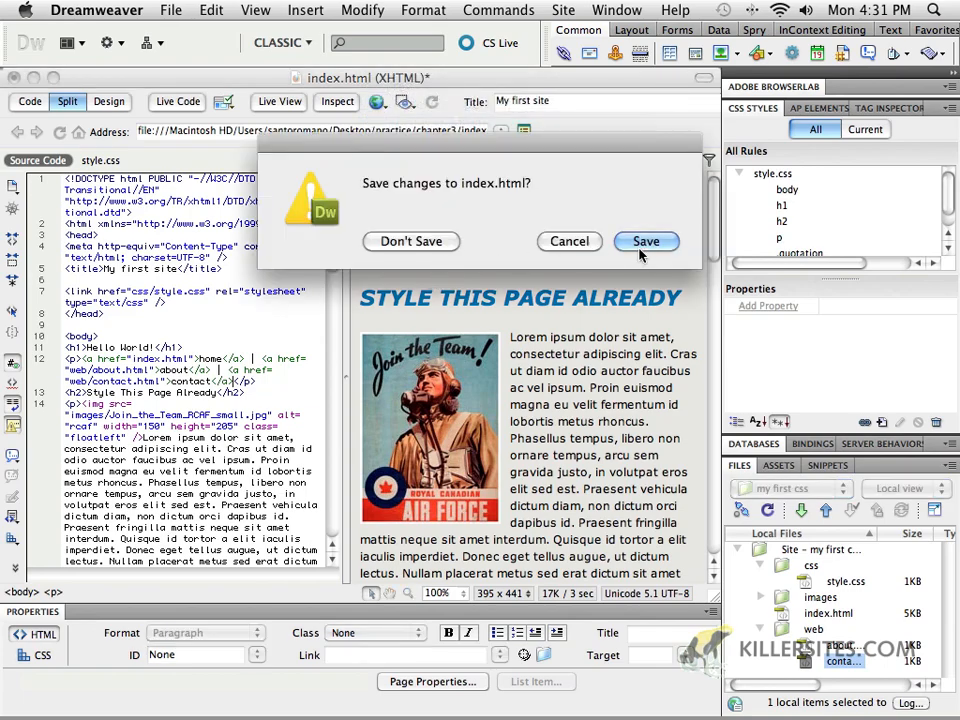
pyautogui.click(644, 240)
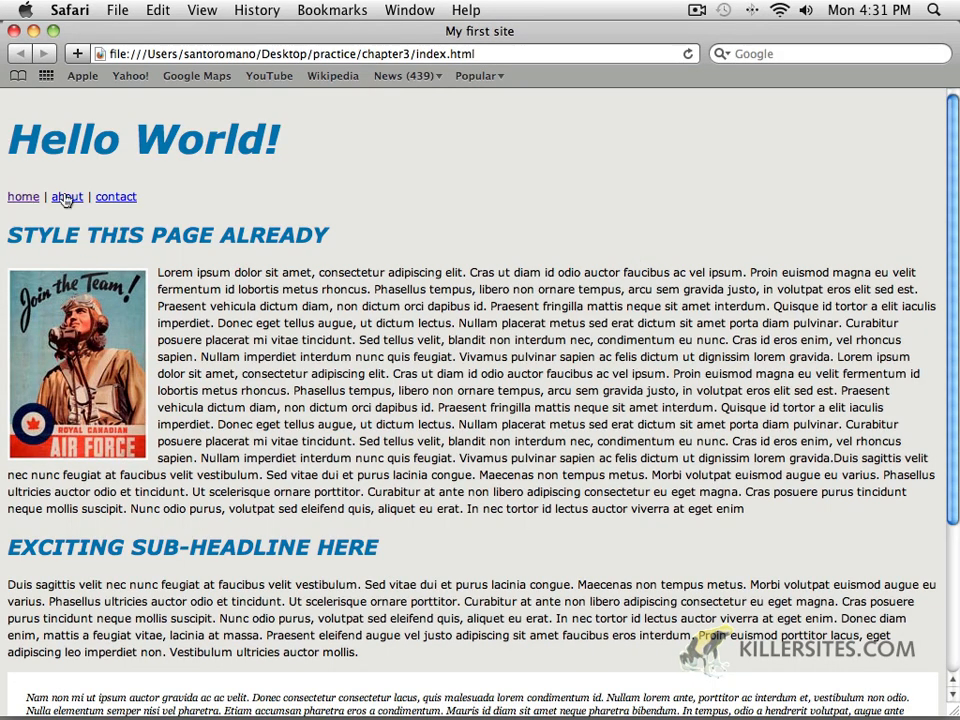
# Try the default underlined about link in the Safari preview.
pyautogui.click(66, 196)
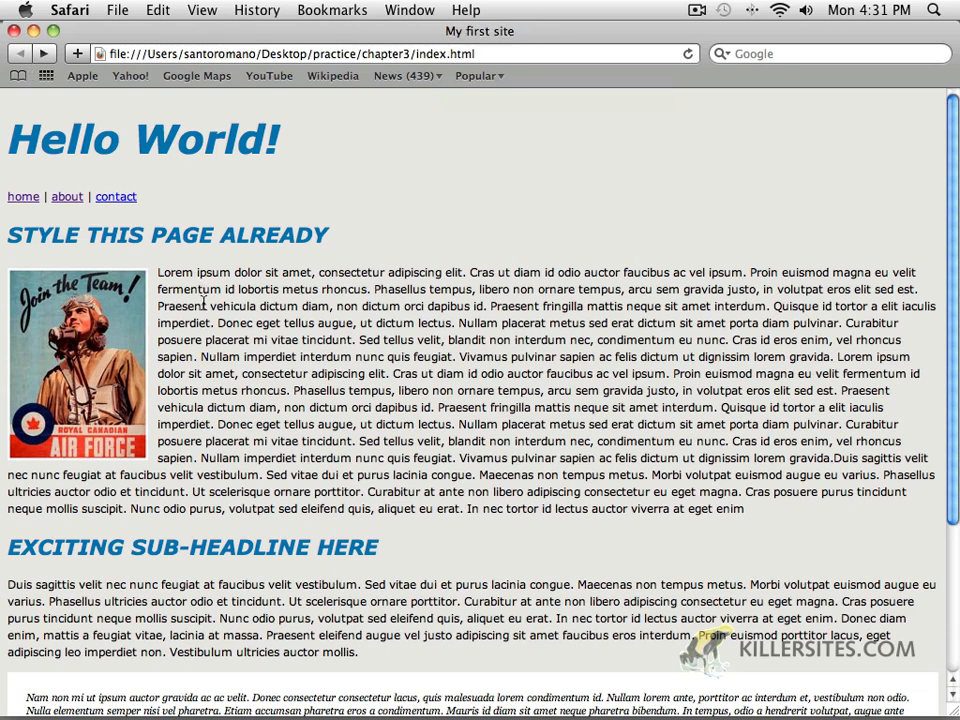
pyautogui.moveTo(178, 204)
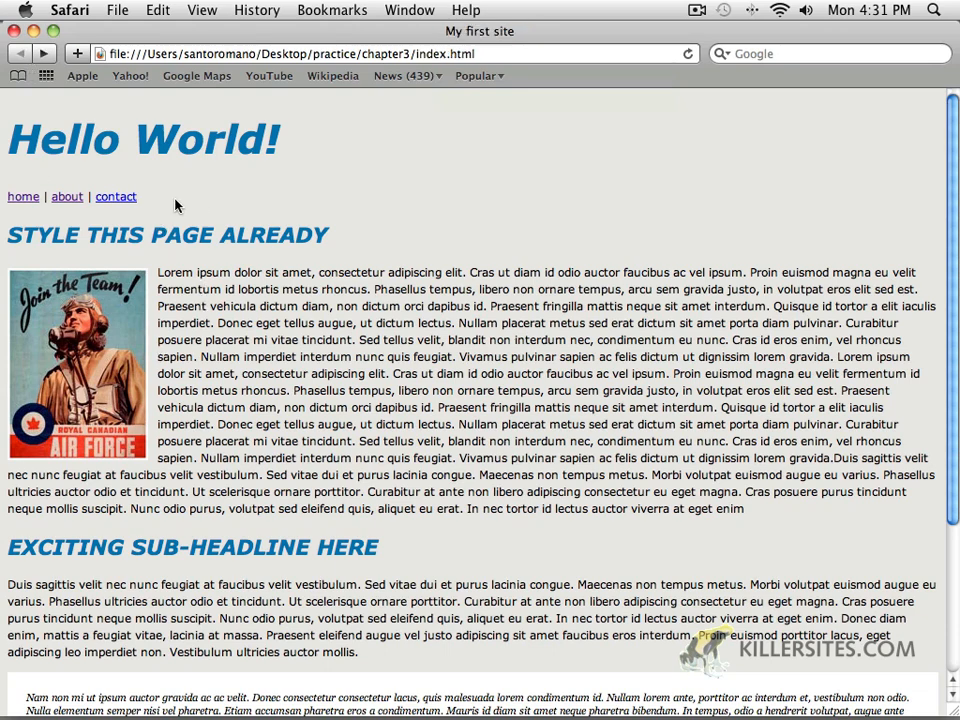
pyautogui.moveTo(108, 210)
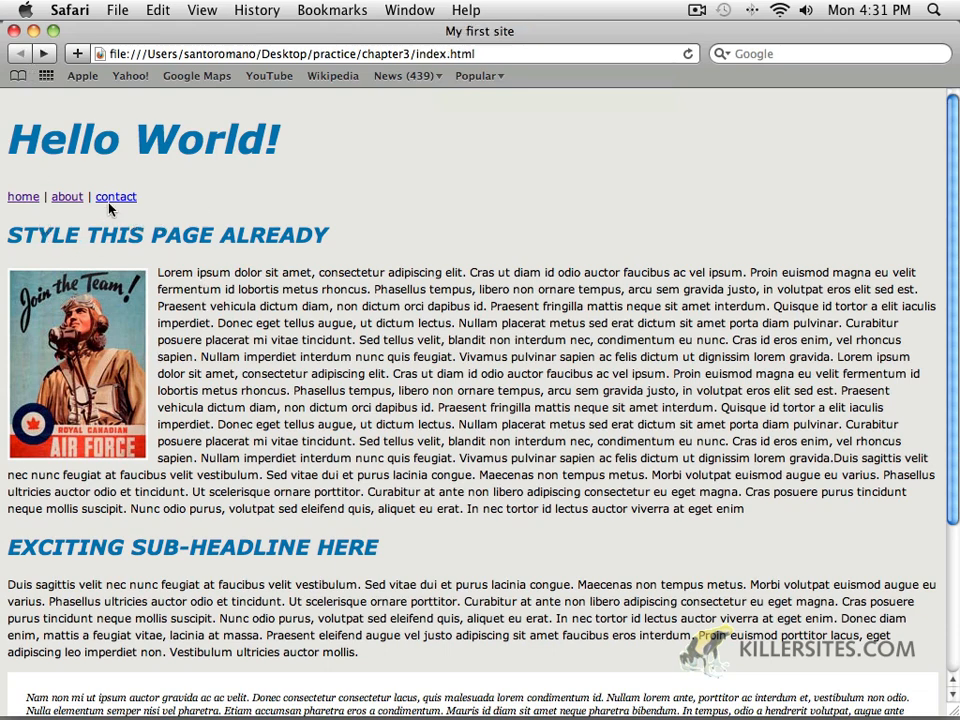
pyautogui.moveTo(112, 208)
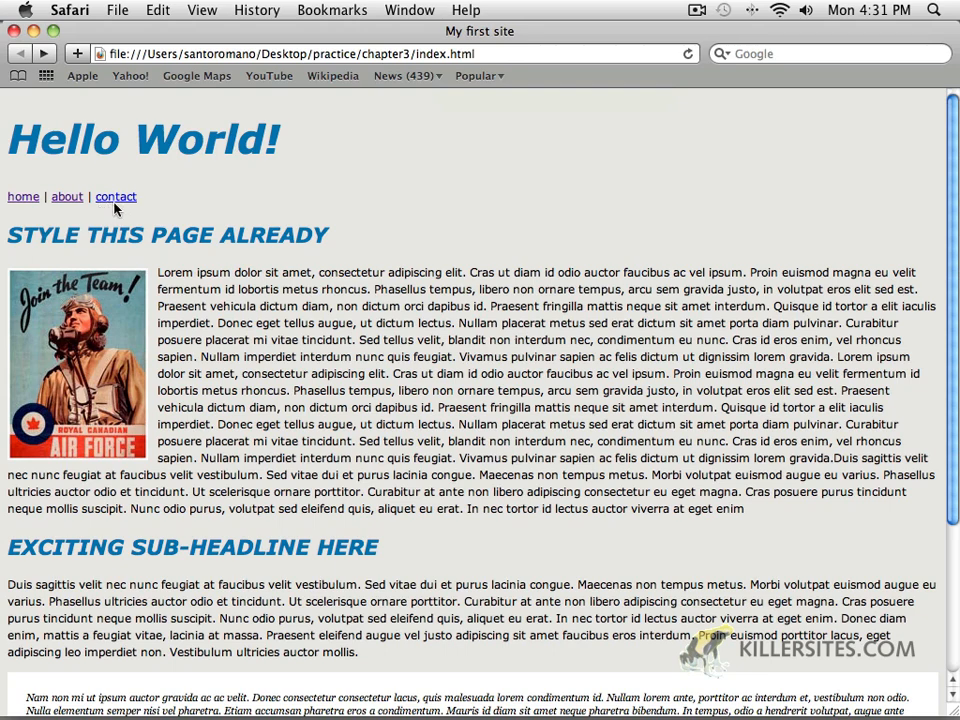
pyautogui.moveTo(106, 206)
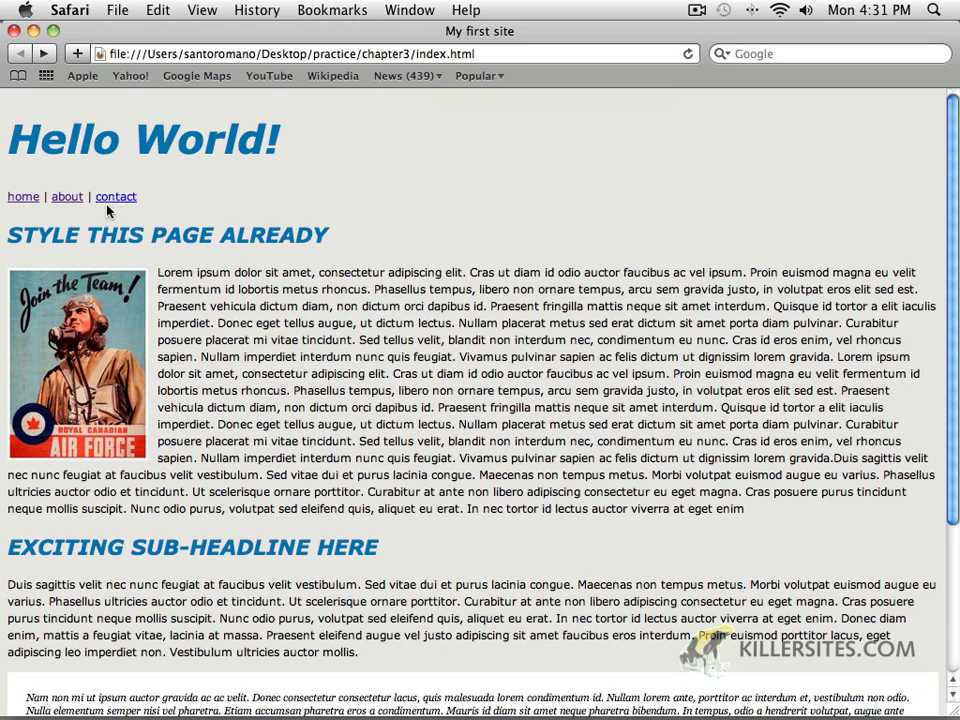
pyautogui.moveTo(68, 206)
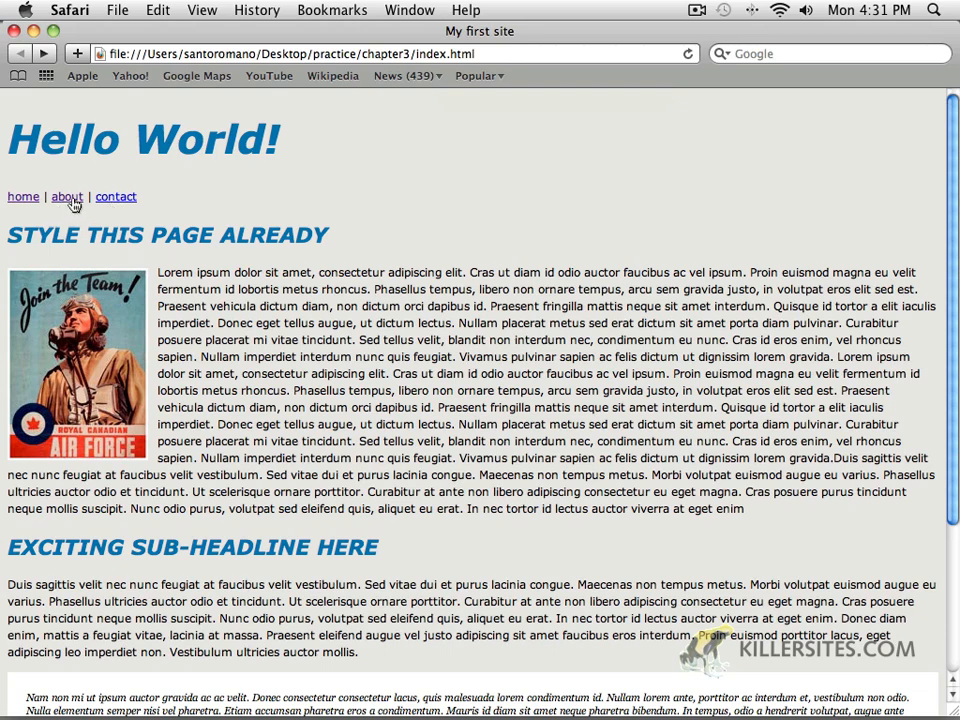
pyautogui.moveTo(68, 206)
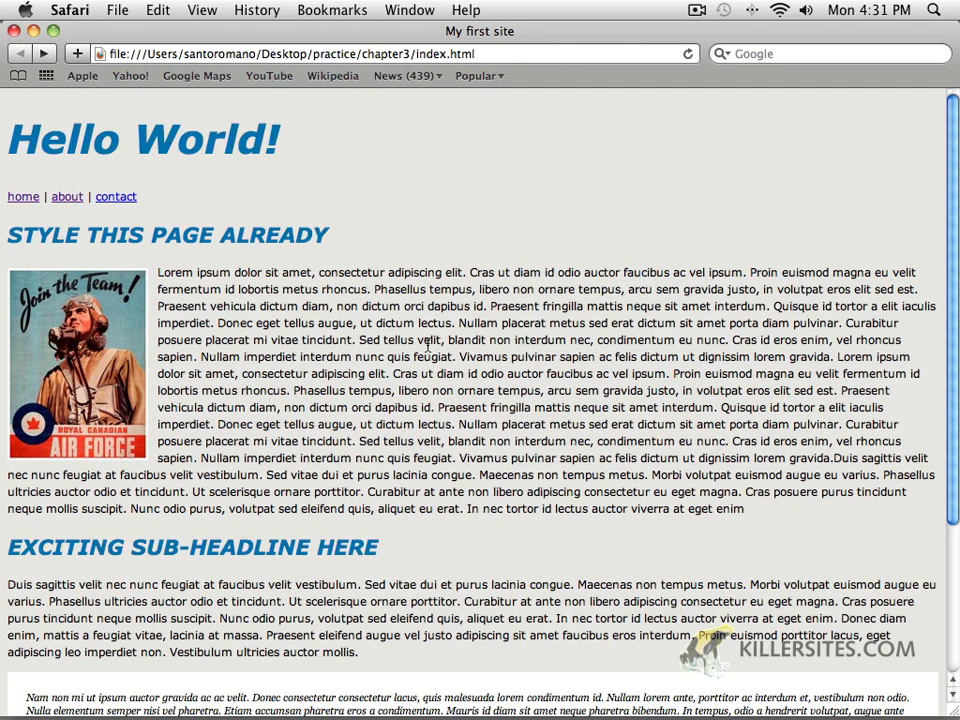
pyautogui.moveTo(458, 336)
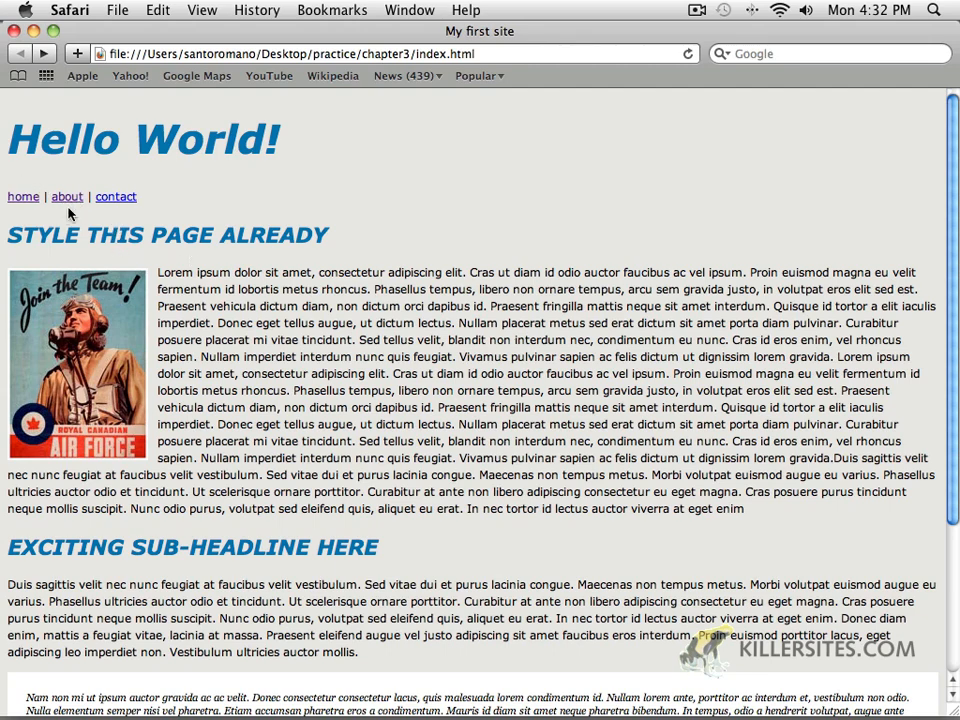
pyautogui.moveTo(70, 212)
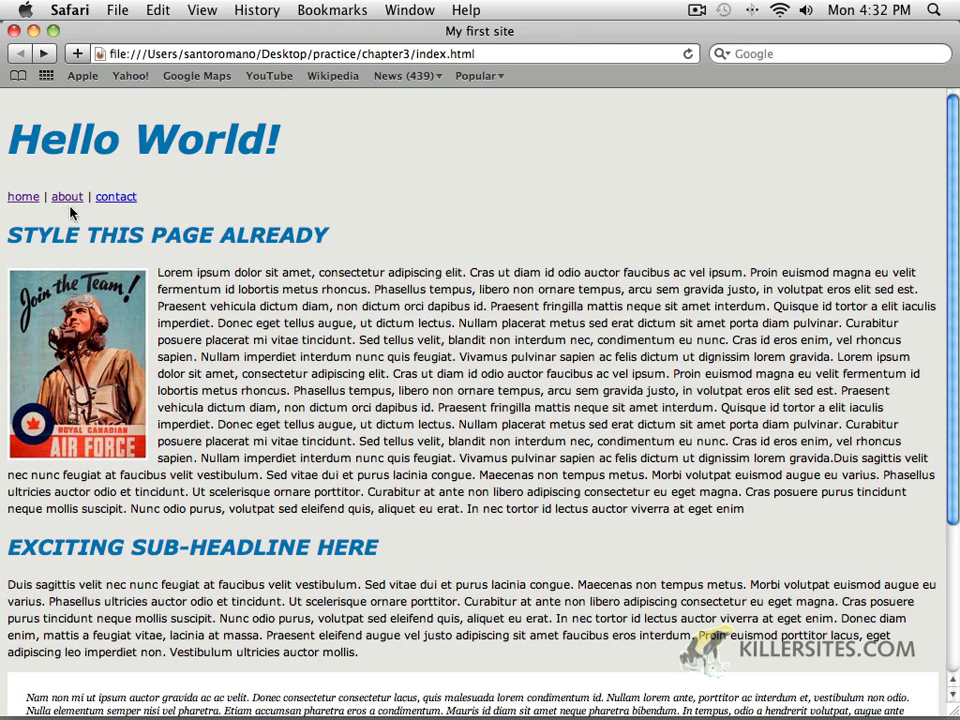
pyautogui.moveTo(78, 160)
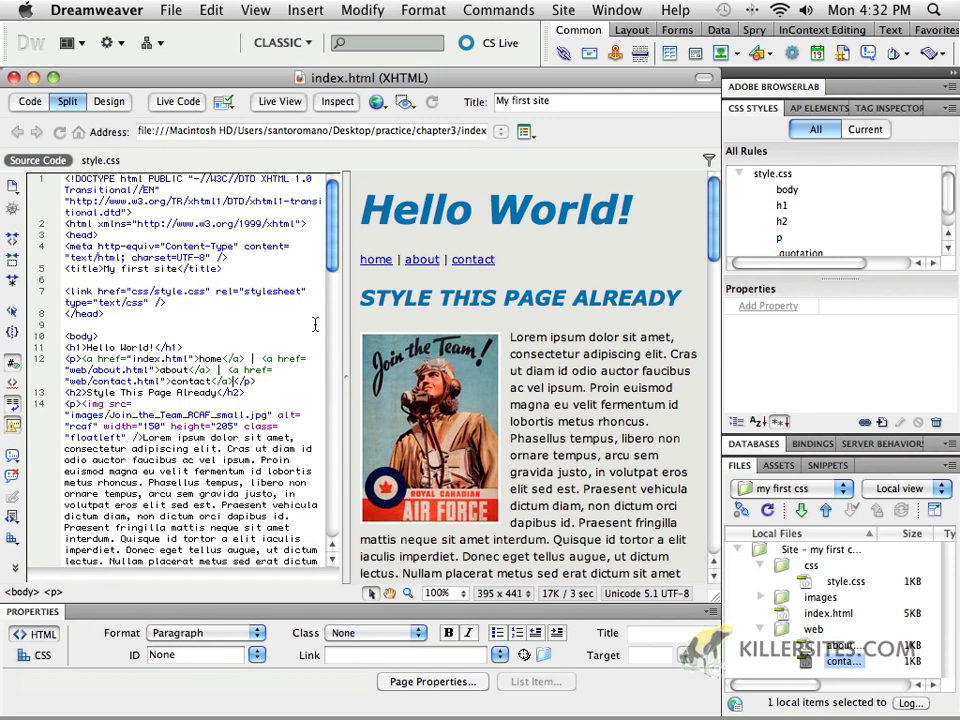
pyautogui.click(472, 260)
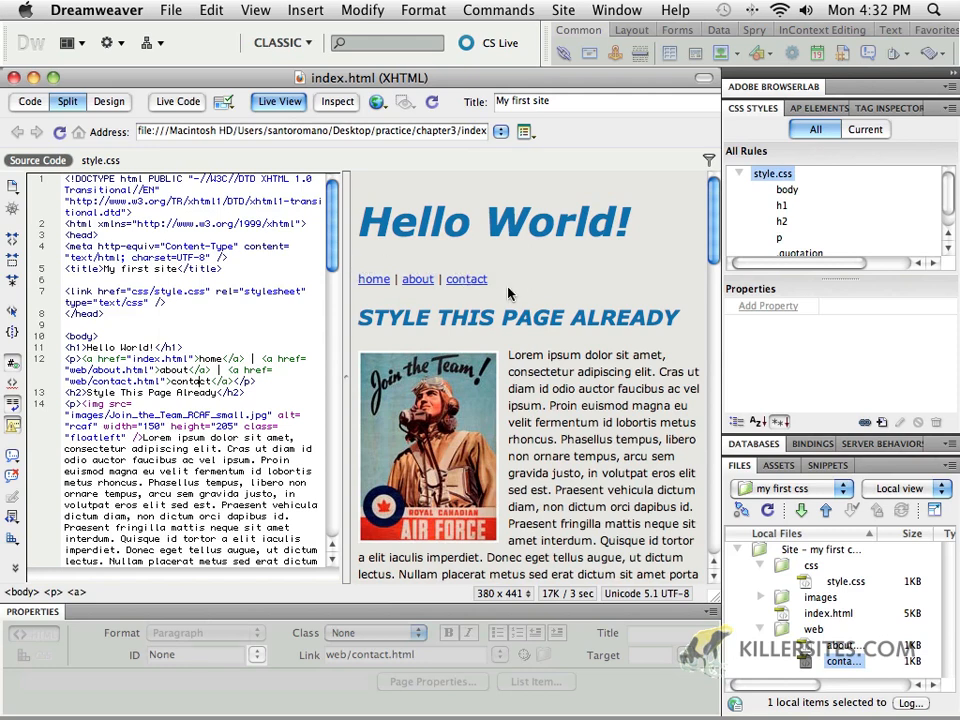
pyautogui.moveTo(476, 286)
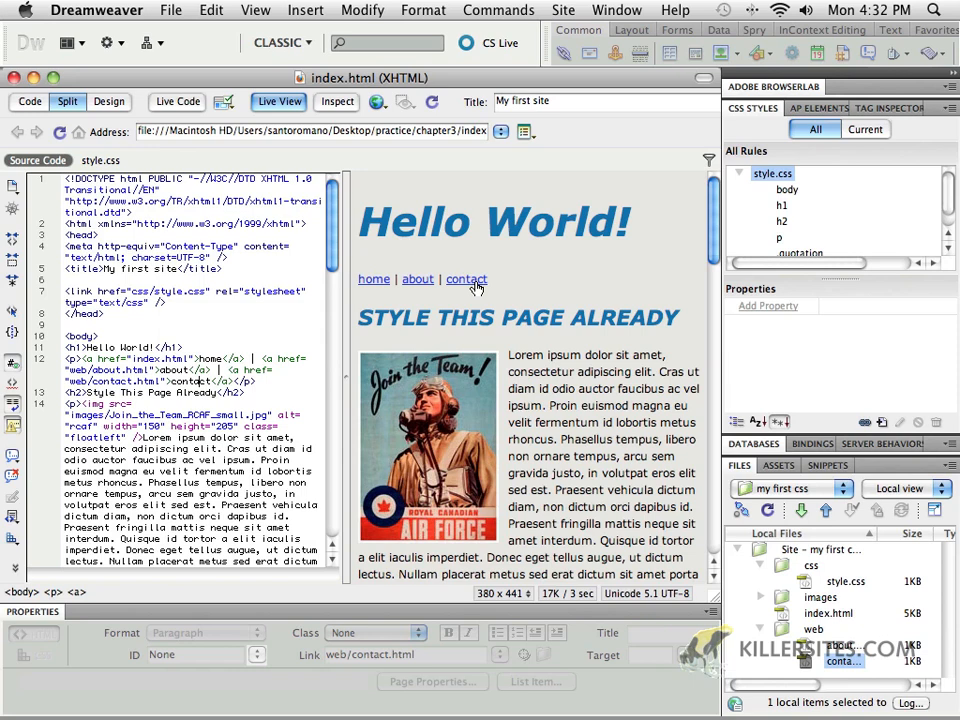
pyautogui.moveTo(396, 304)
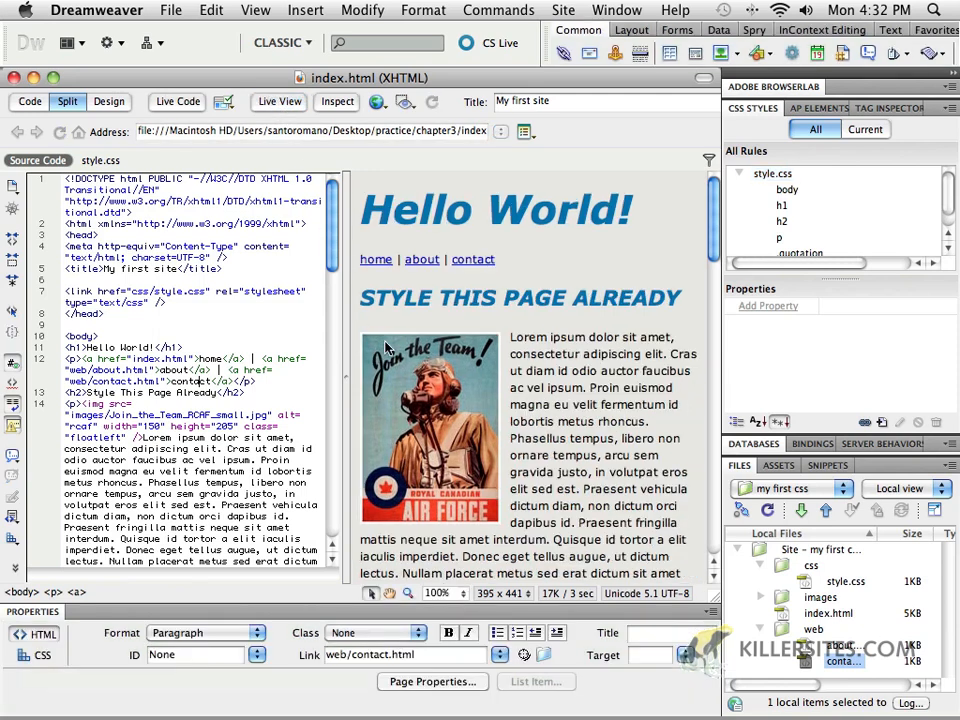
pyautogui.click(376, 260)
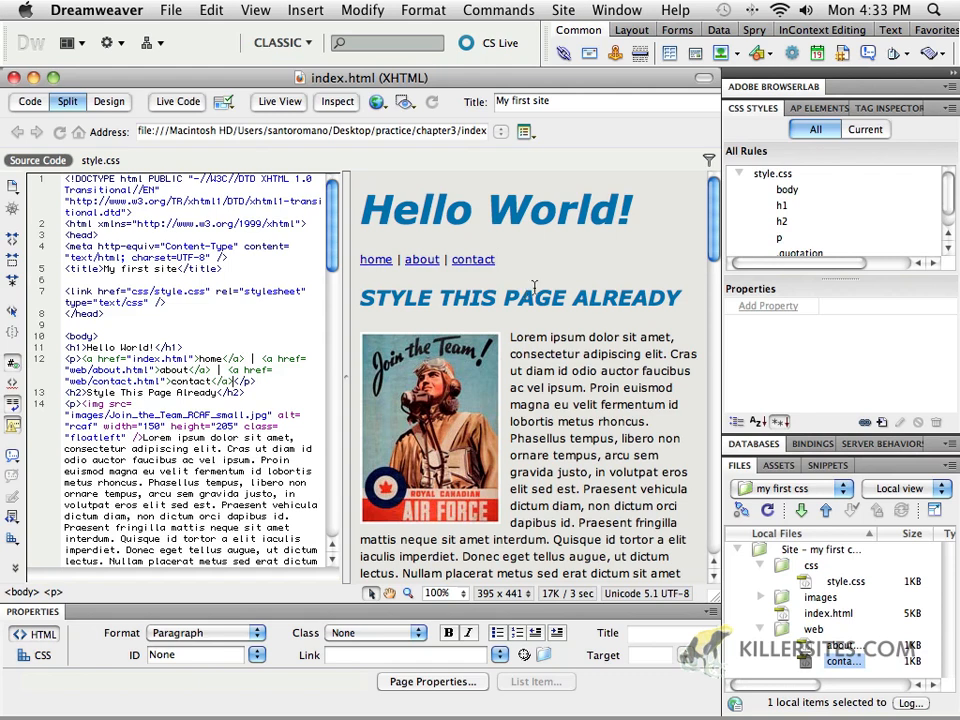
pyautogui.moveTo(292, 104)
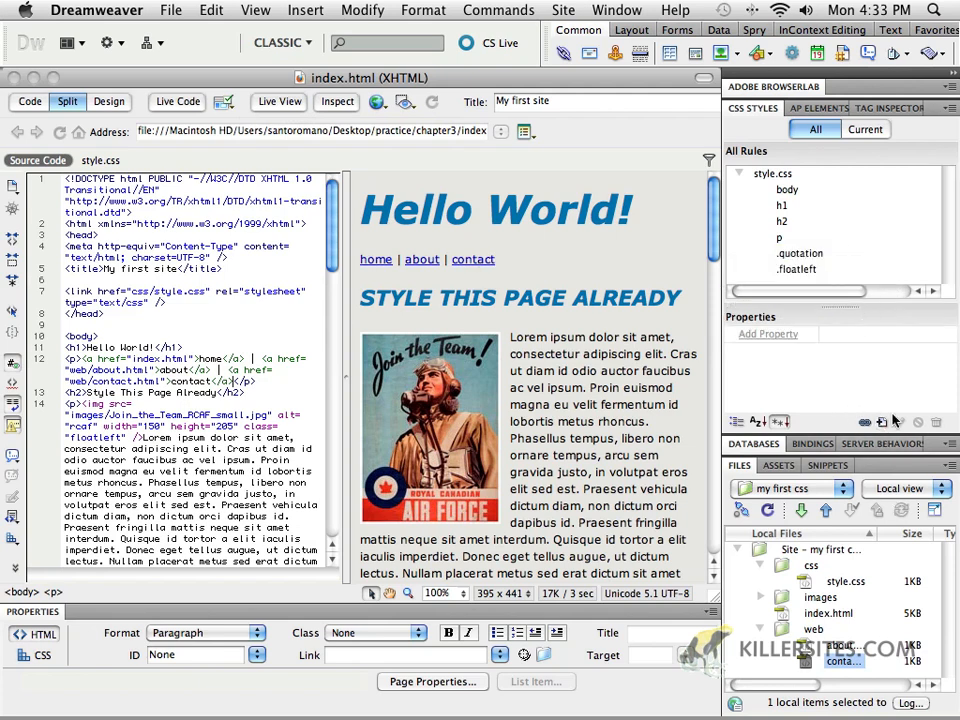
# Begin a new Tag-type CSS rule with selector name a.
pyautogui.click(880, 420)
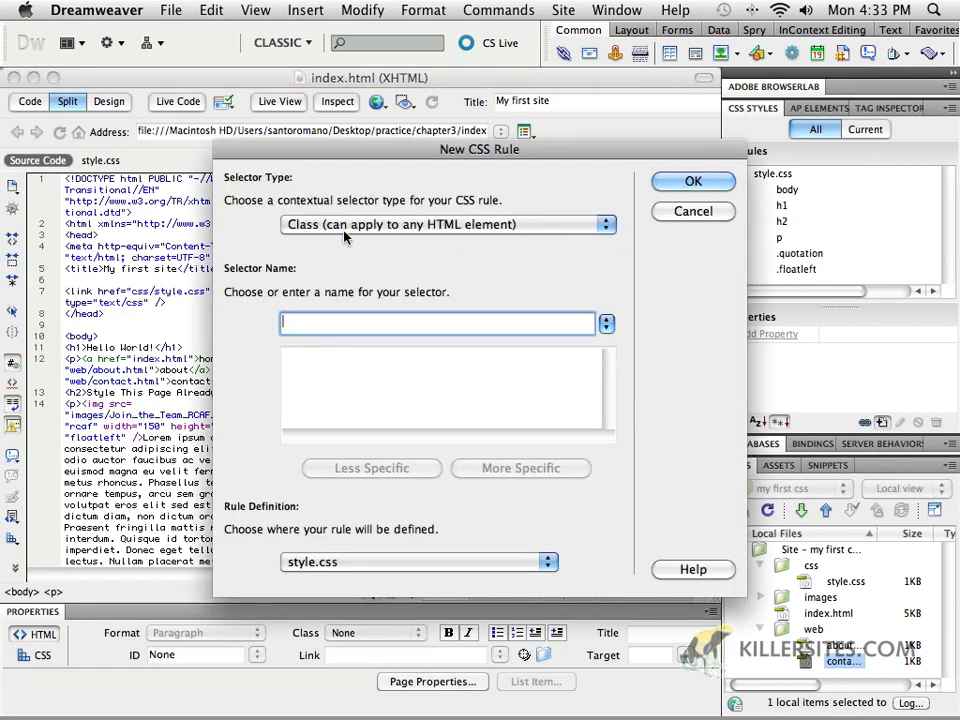
pyautogui.click(448, 224)
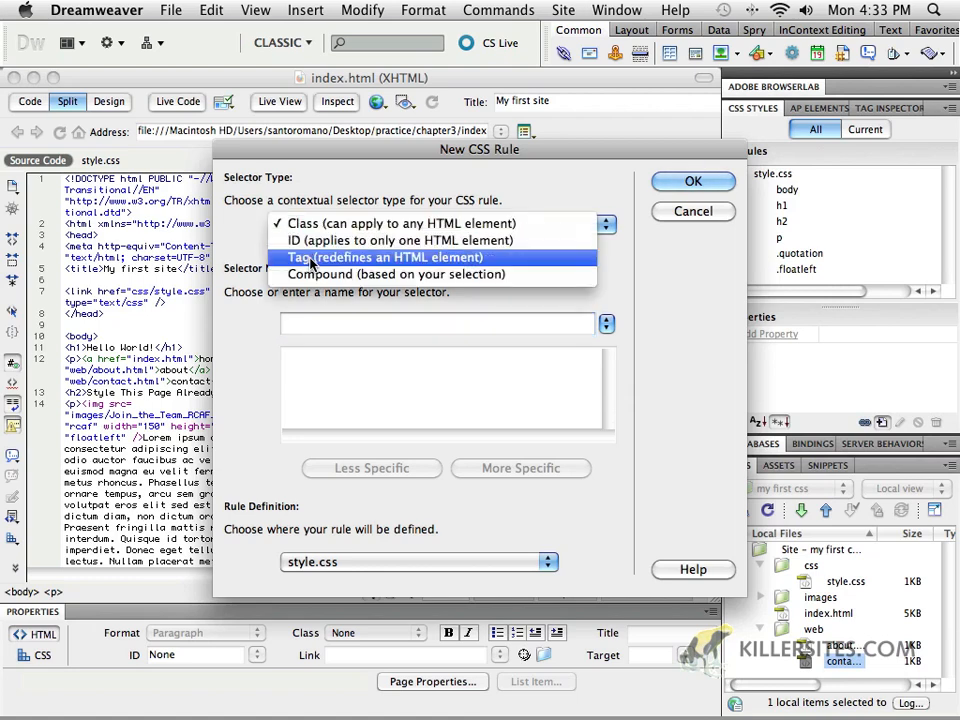
pyautogui.click(372, 256)
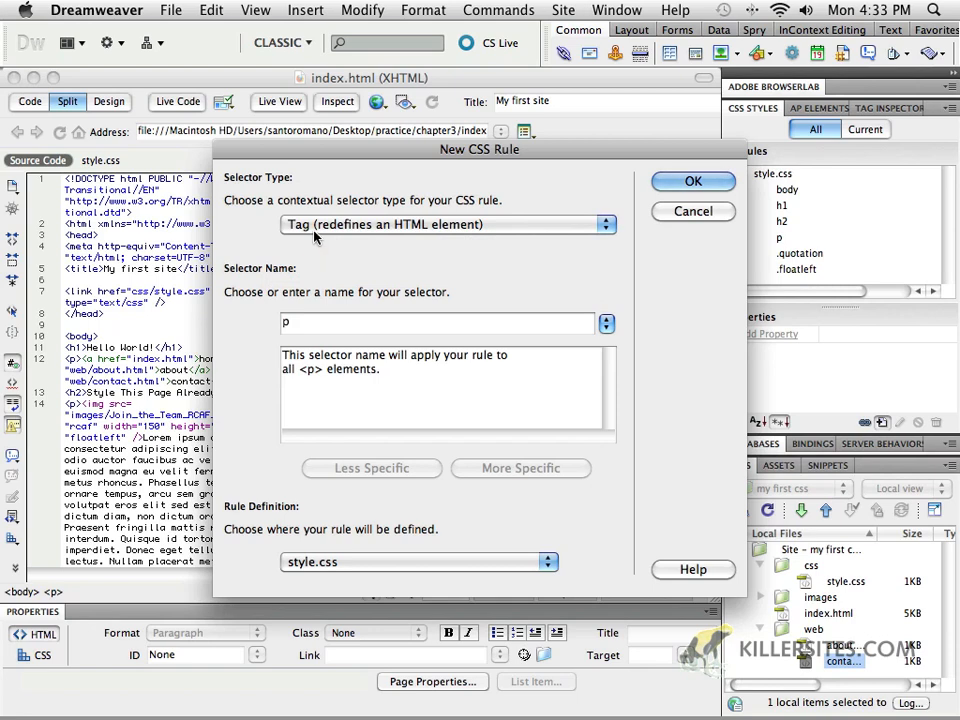
pyautogui.write('a')
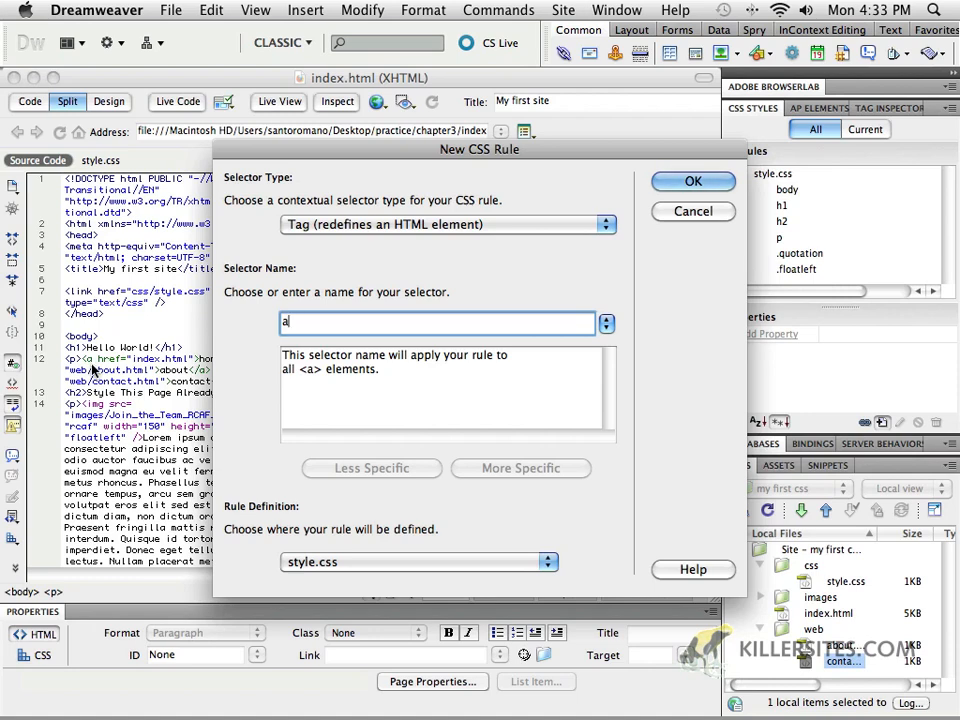
pyautogui.click(444, 224)
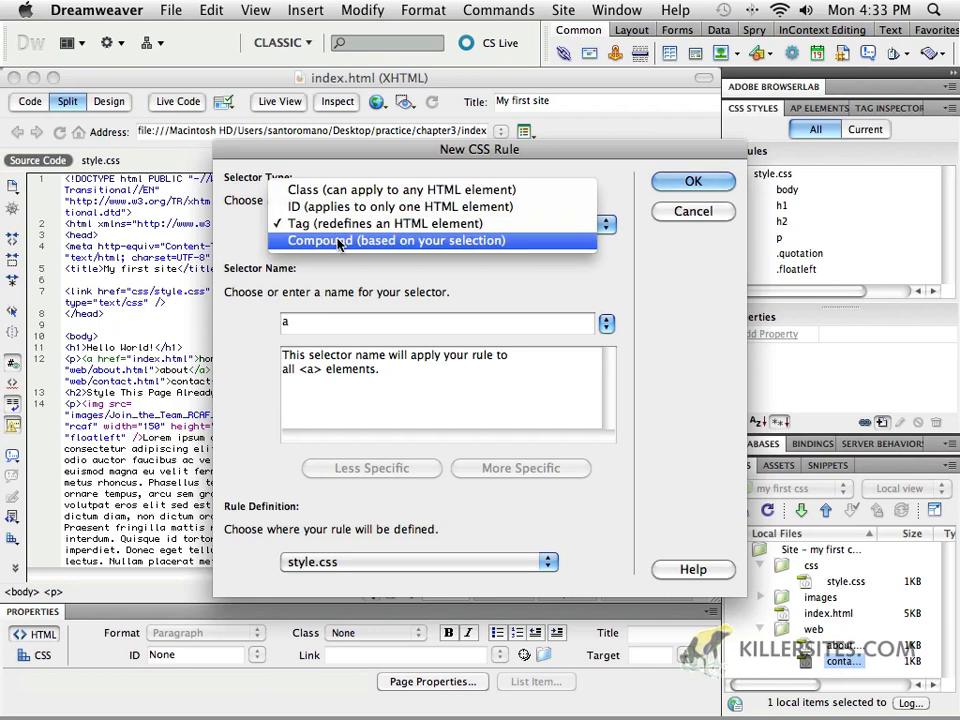
# Switch the rule to a compound selector named a:link, defined in style.css.
pyautogui.click(396, 240)
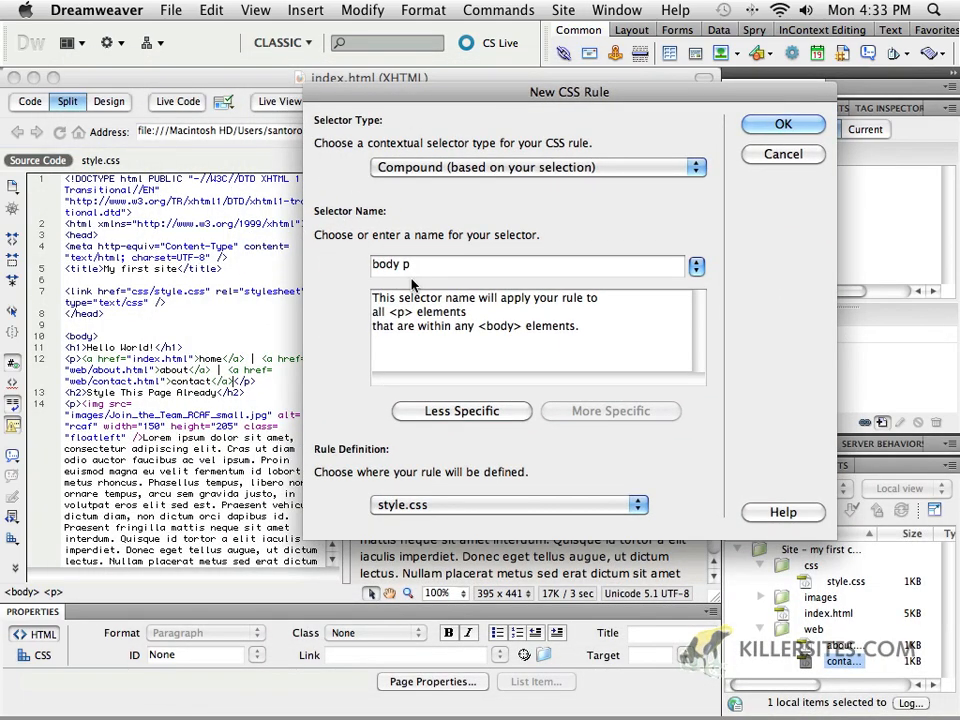
pyautogui.moveTo(484, 128)
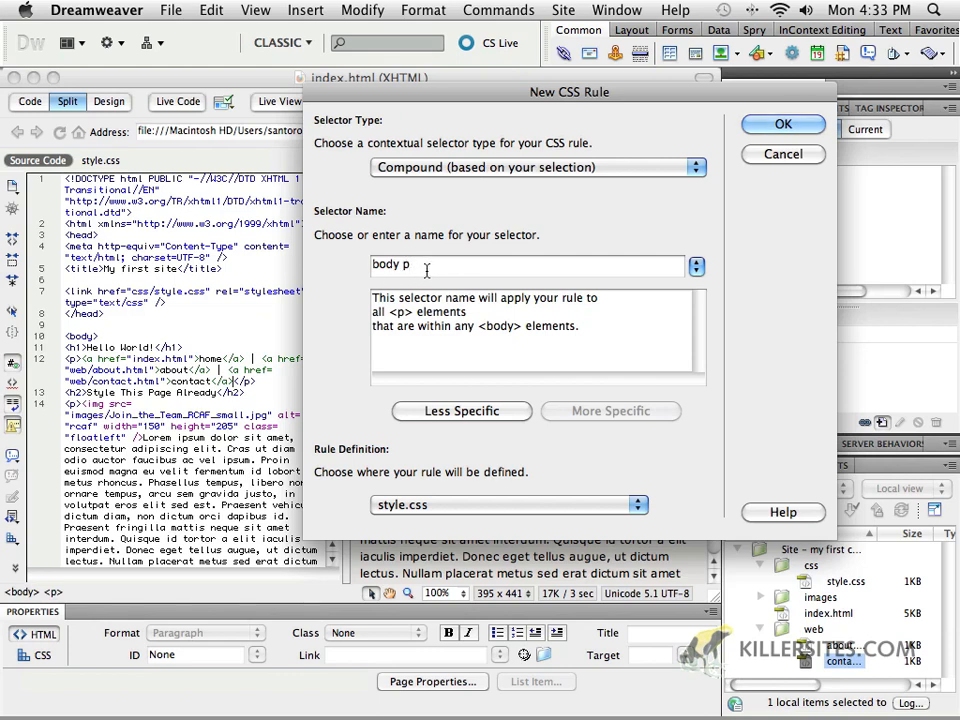
pyautogui.click(696, 266)
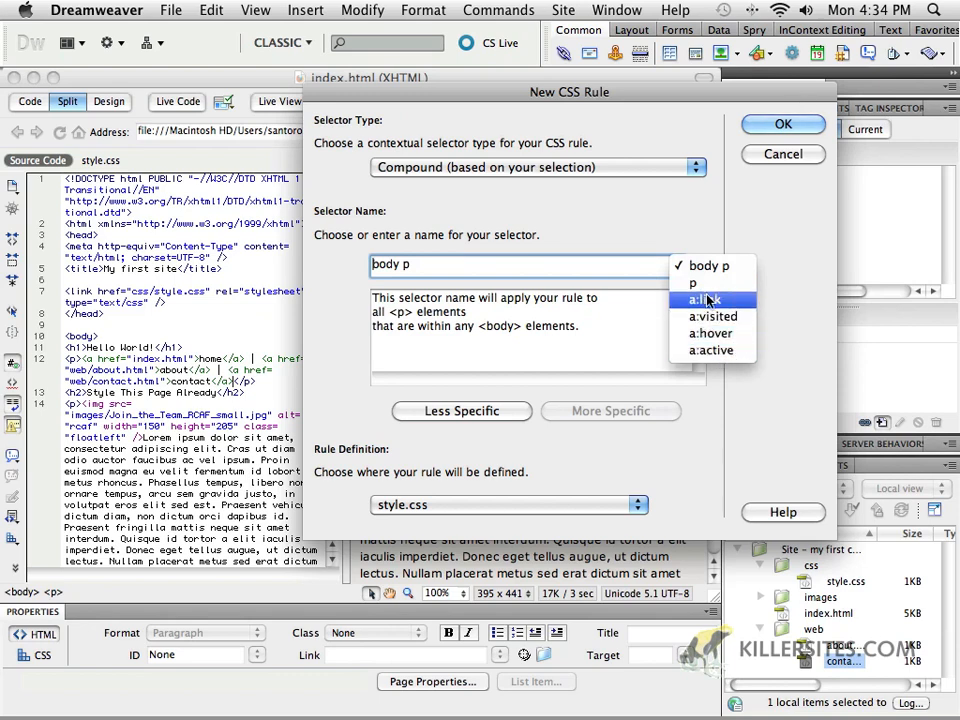
pyautogui.moveTo(708, 300)
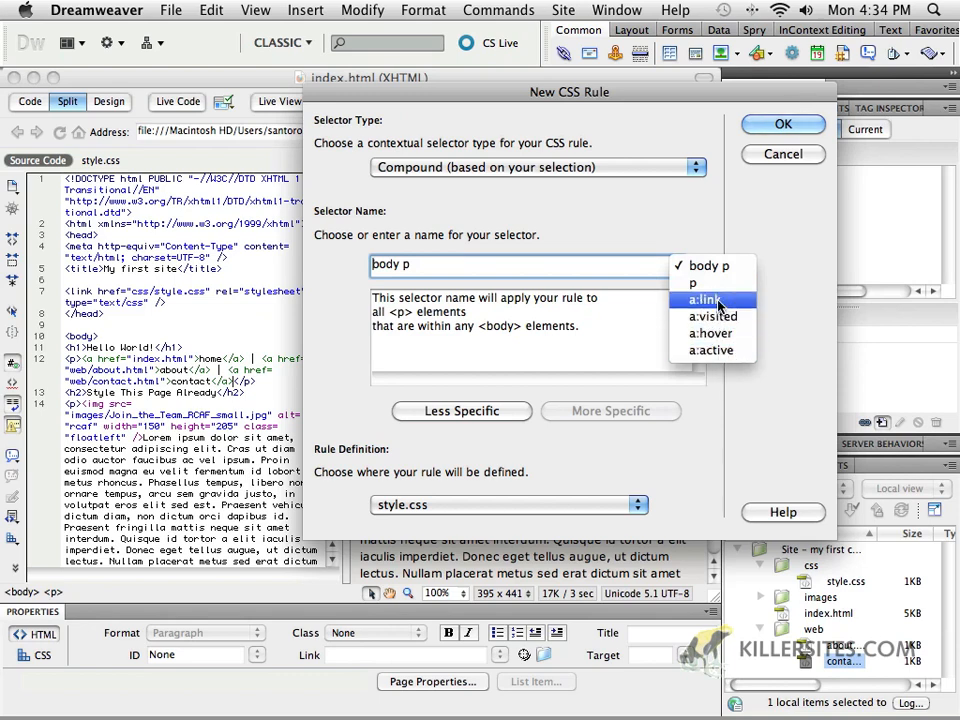
pyautogui.click(700, 300)
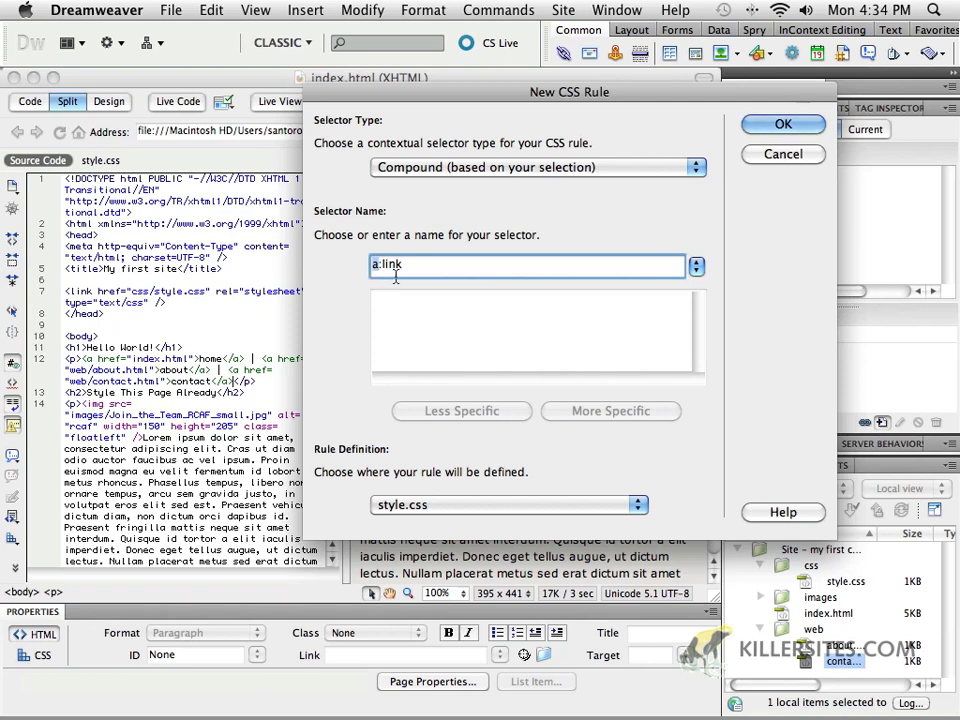
pyautogui.moveTo(428, 272)
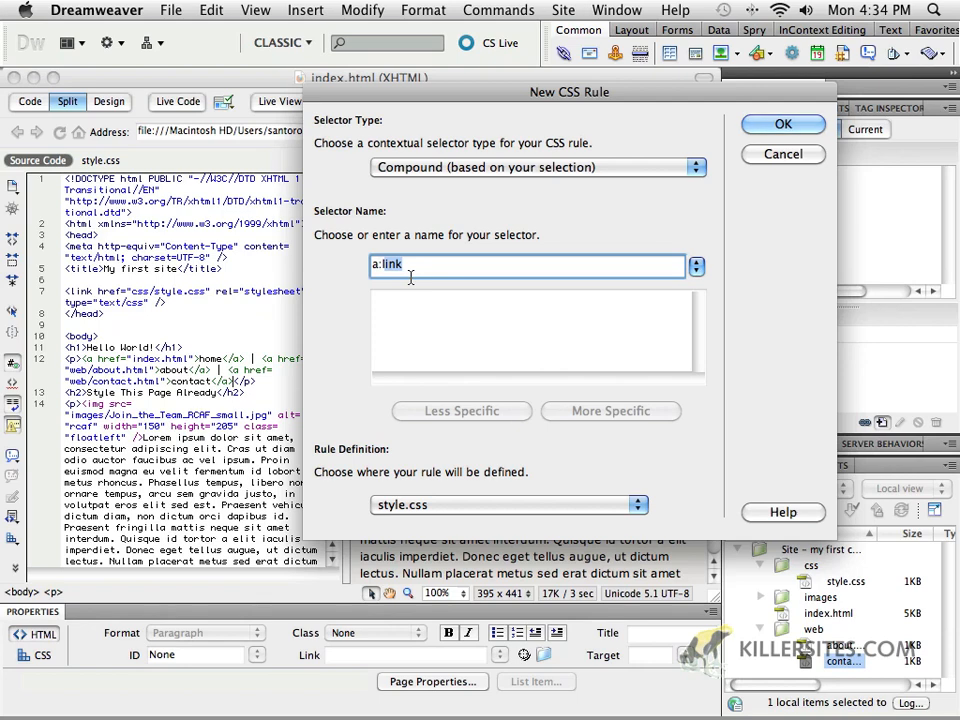
pyautogui.moveTo(420, 250)
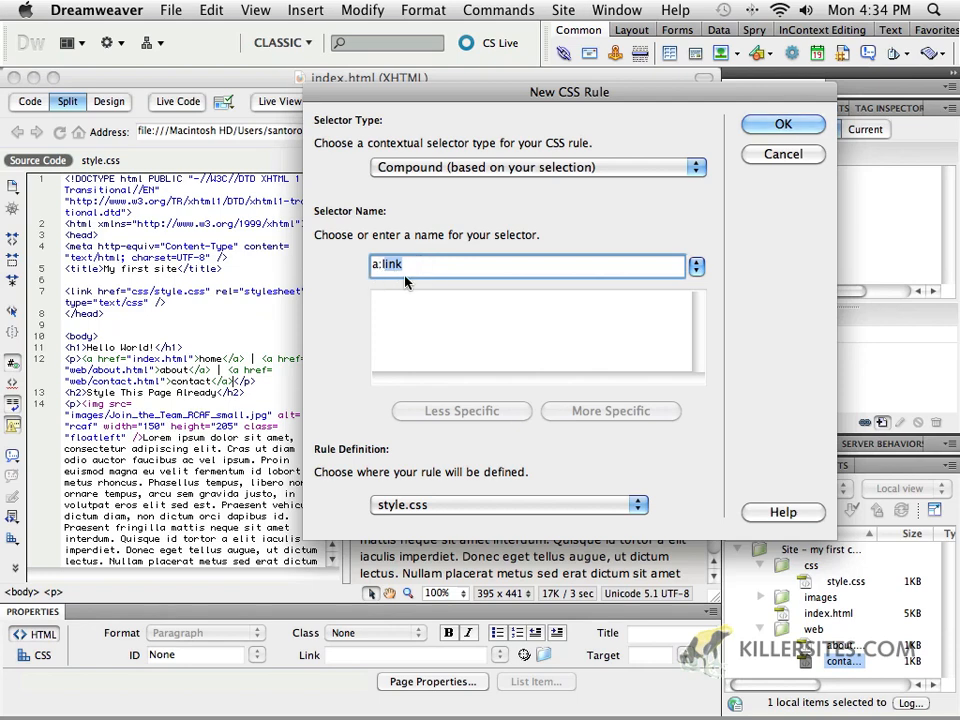
pyautogui.click(696, 266)
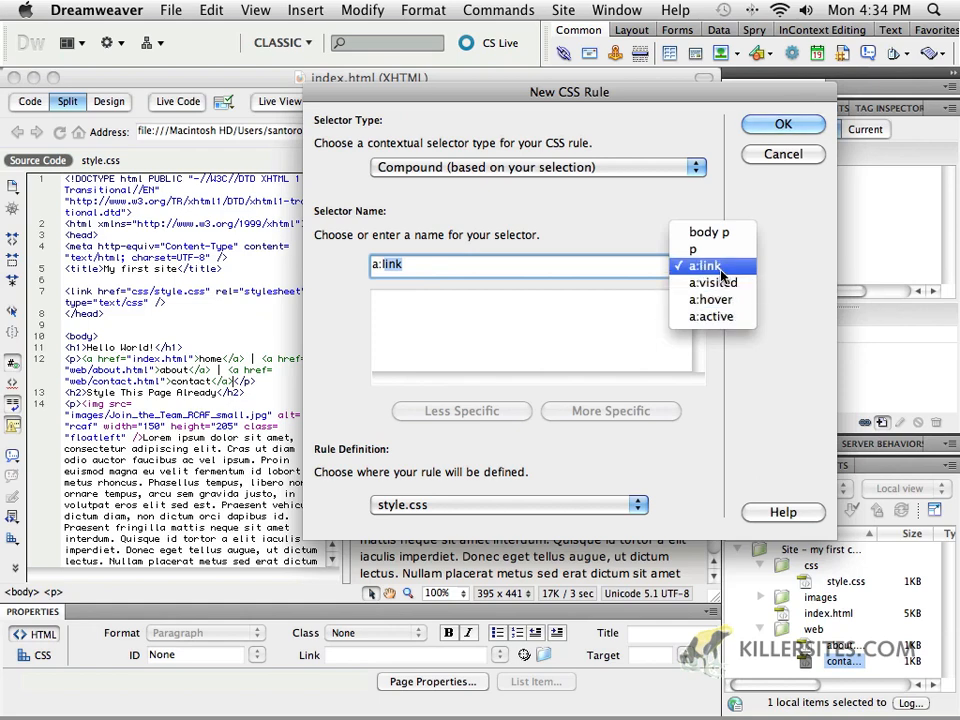
pyautogui.moveTo(712, 282)
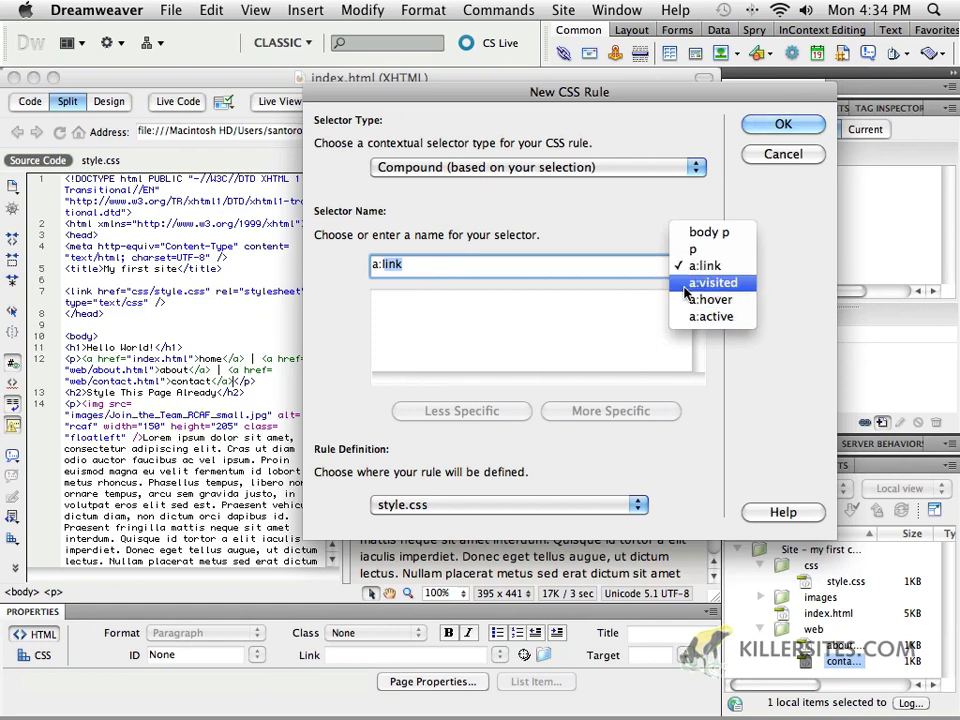
pyautogui.moveTo(712, 288)
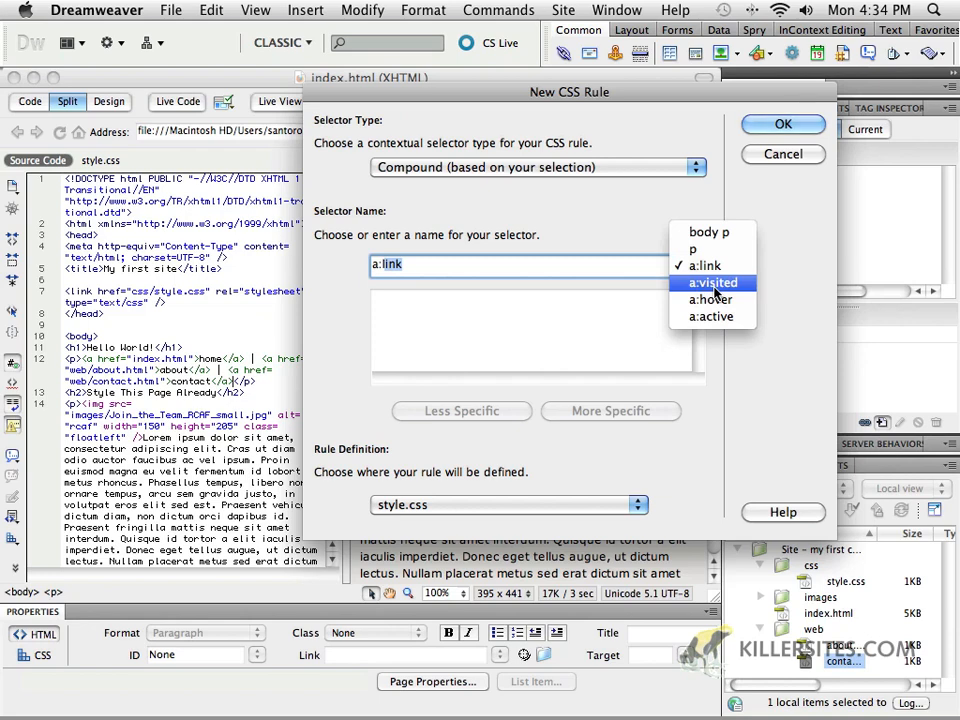
pyautogui.moveTo(712, 300)
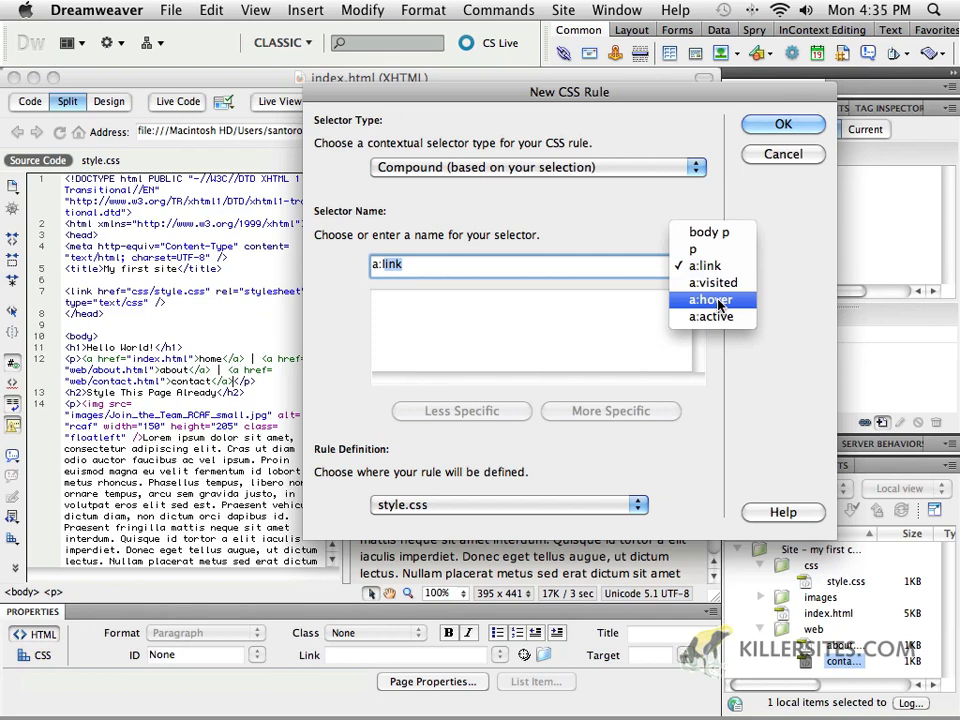
pyautogui.moveTo(712, 316)
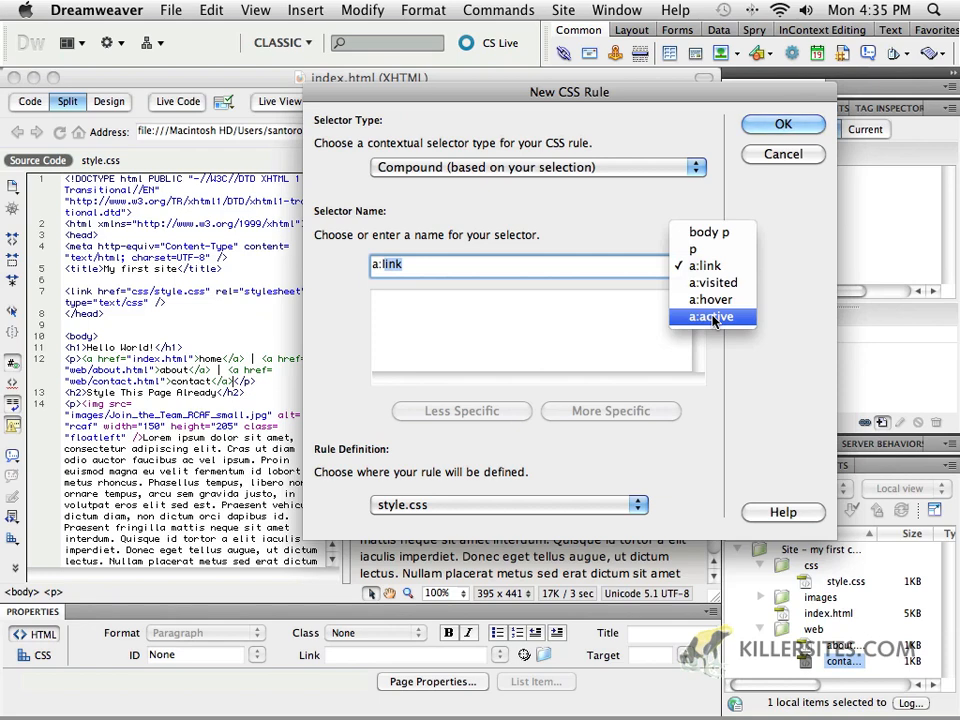
pyautogui.moveTo(712, 300)
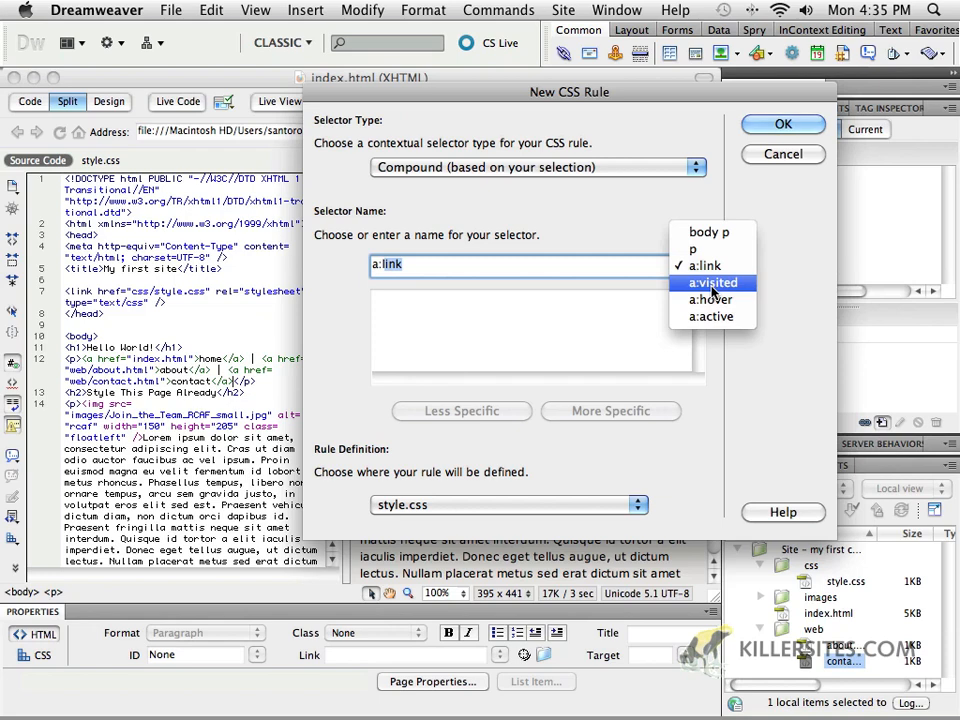
pyautogui.moveTo(712, 300)
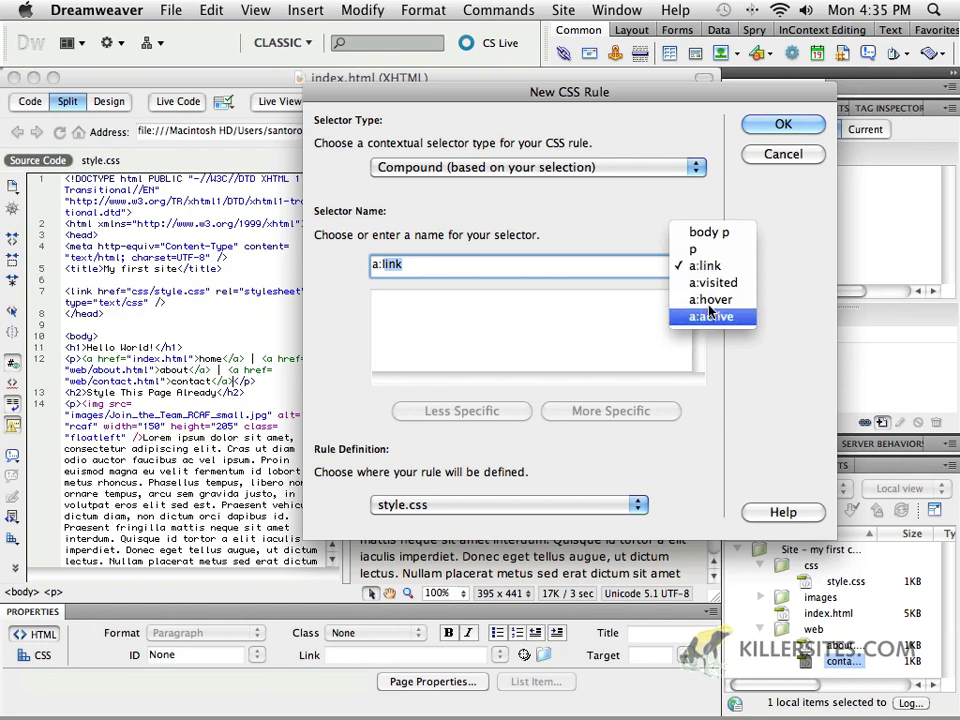
pyautogui.moveTo(712, 300)
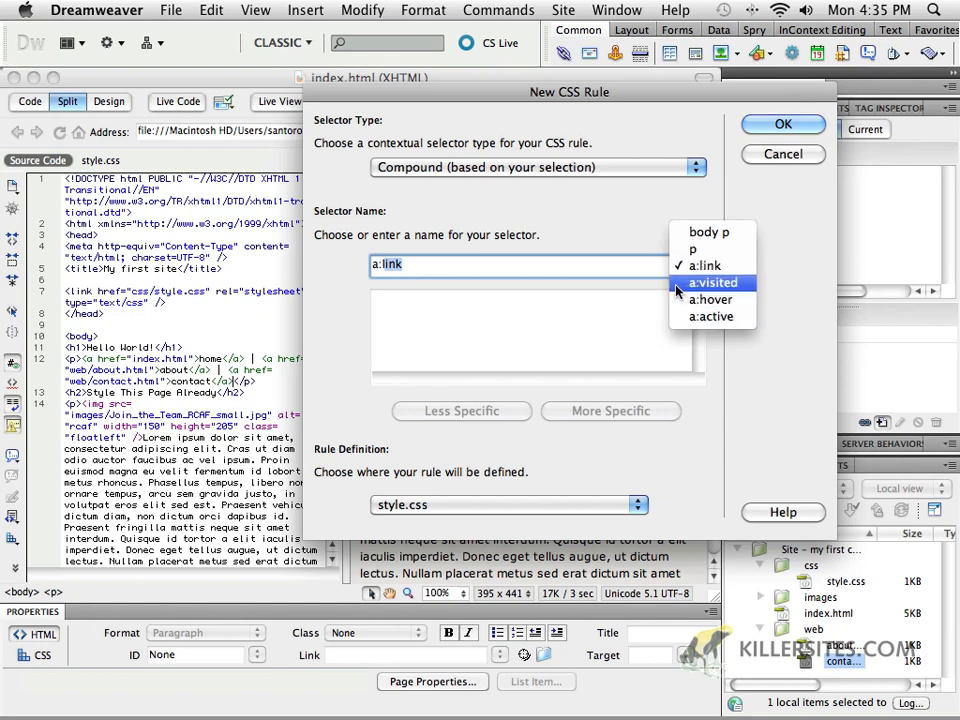
pyautogui.moveTo(712, 300)
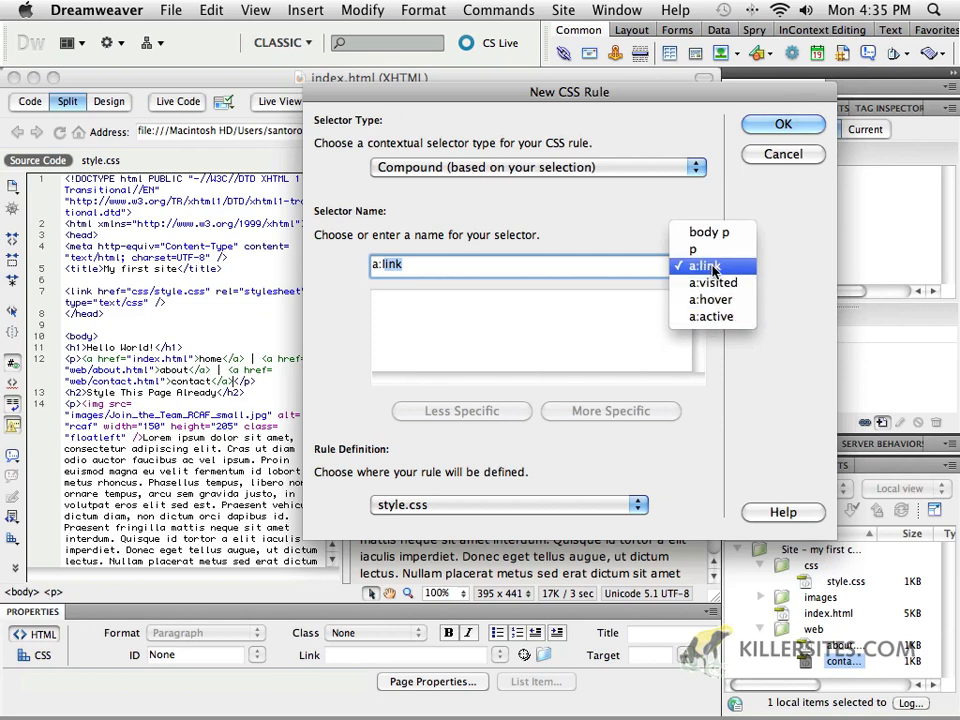
pyautogui.click(708, 266)
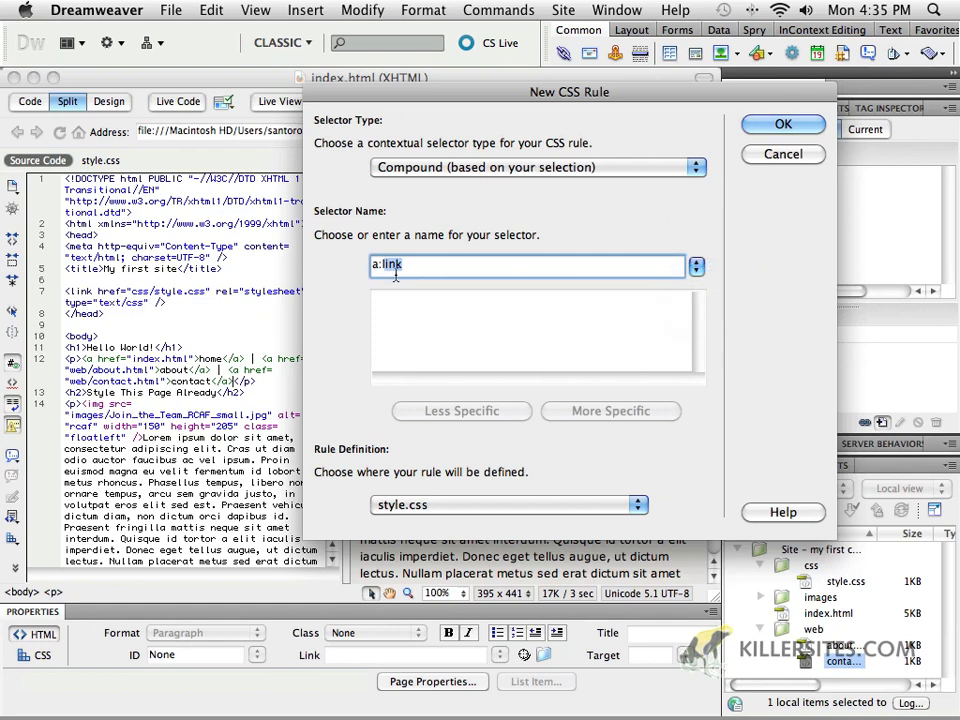
pyautogui.moveTo(784, 124)
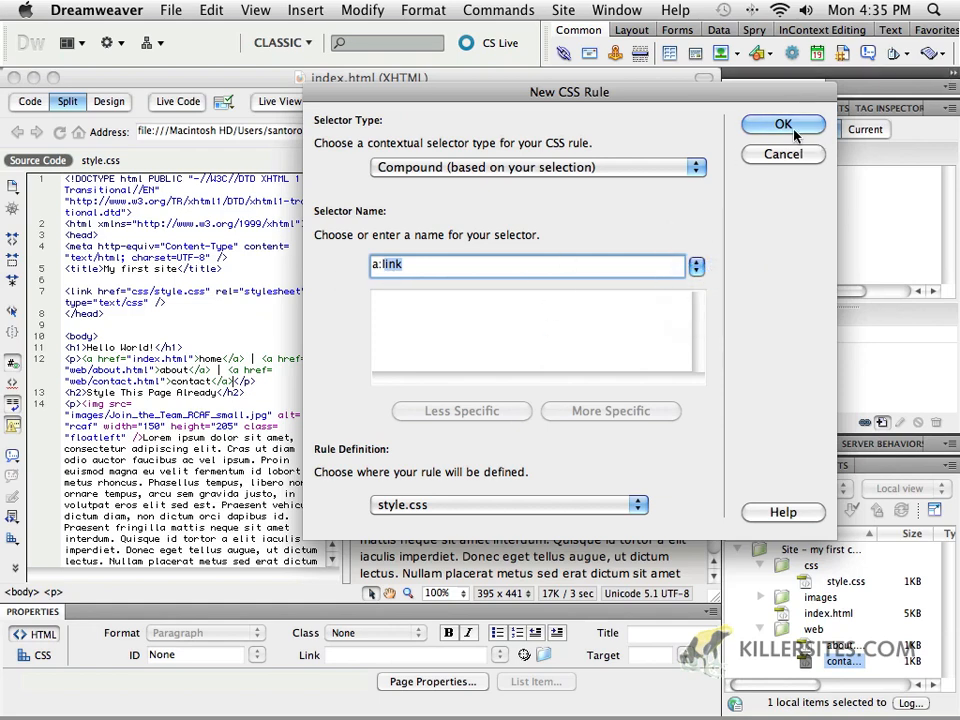
# Create the a:link rule with Verdana, Geneva, sans-serif font at size 12.
pyautogui.click(782, 124)
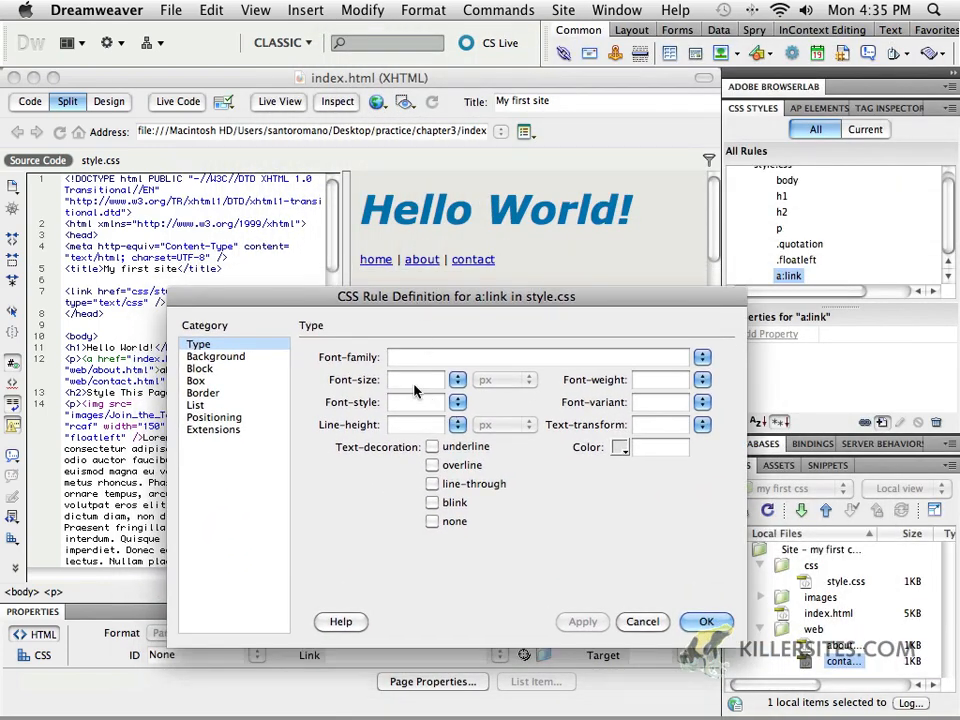
pyautogui.moveTo(352, 272)
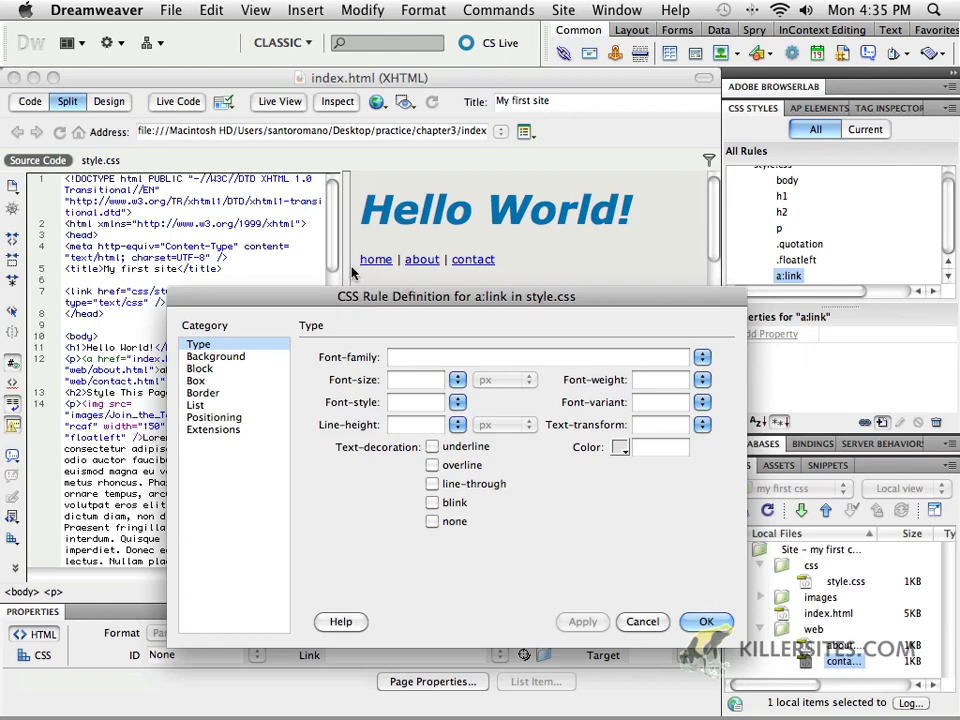
pyautogui.moveTo(390, 274)
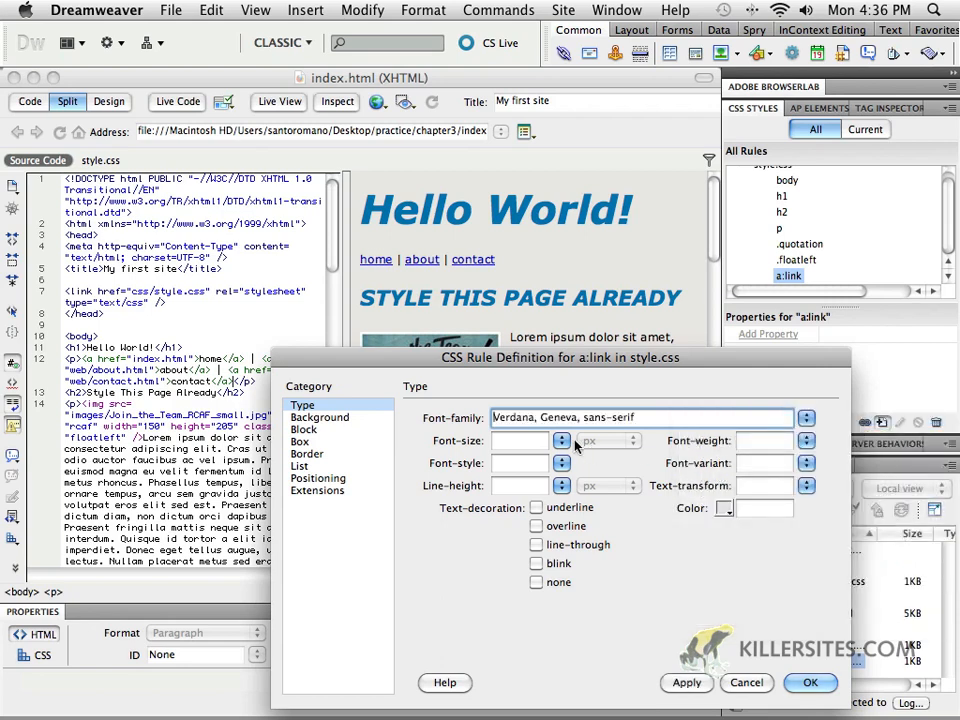
pyautogui.write('12')
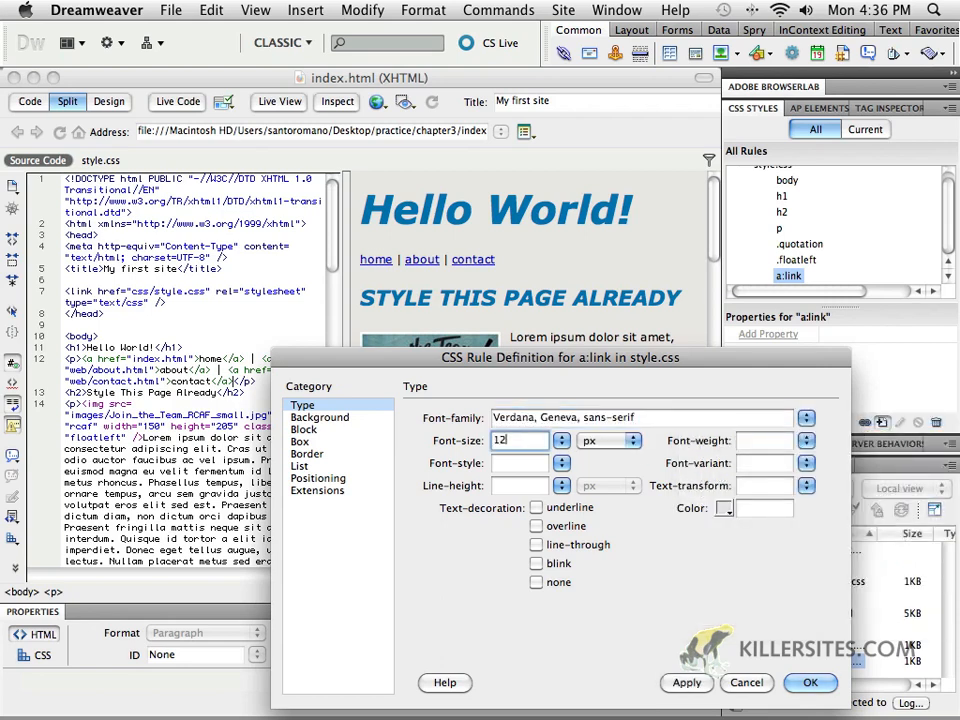
pyautogui.moveTo(480, 428)
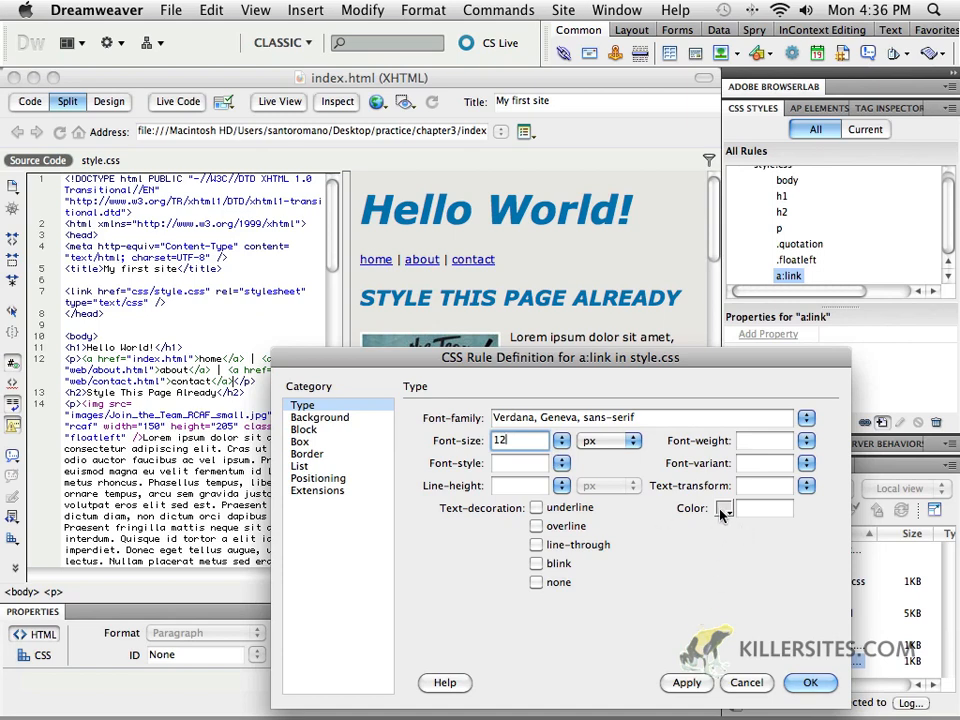
# Make link text blue #0072AD, bold and uppercase, and apply the rule to the page.
pyautogui.click(724, 510)
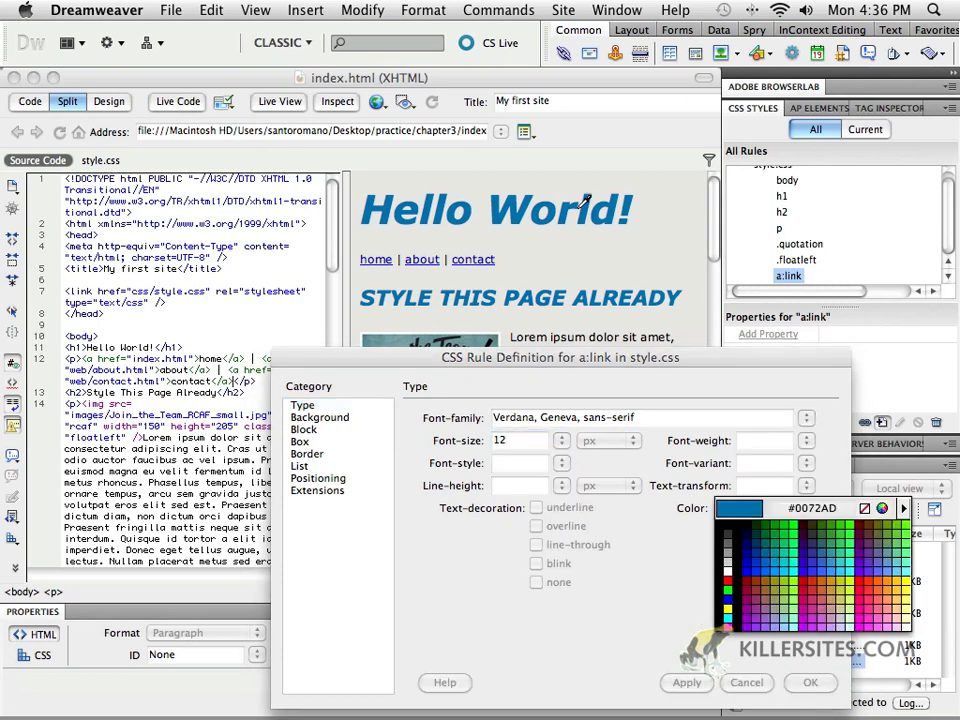
pyautogui.click(730, 510)
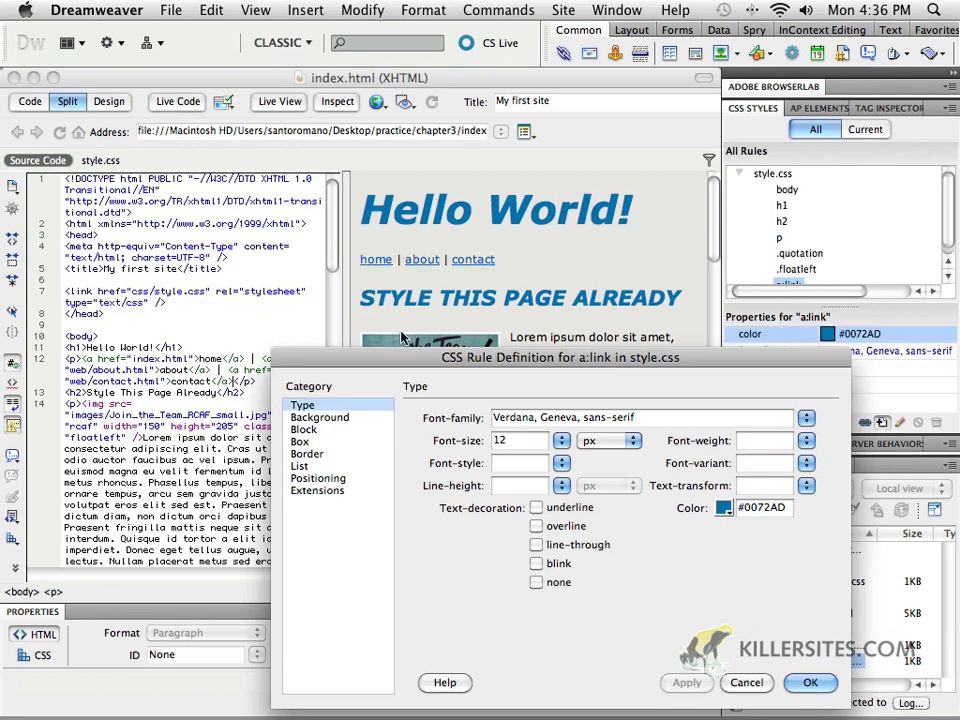
pyautogui.moveTo(506, 298)
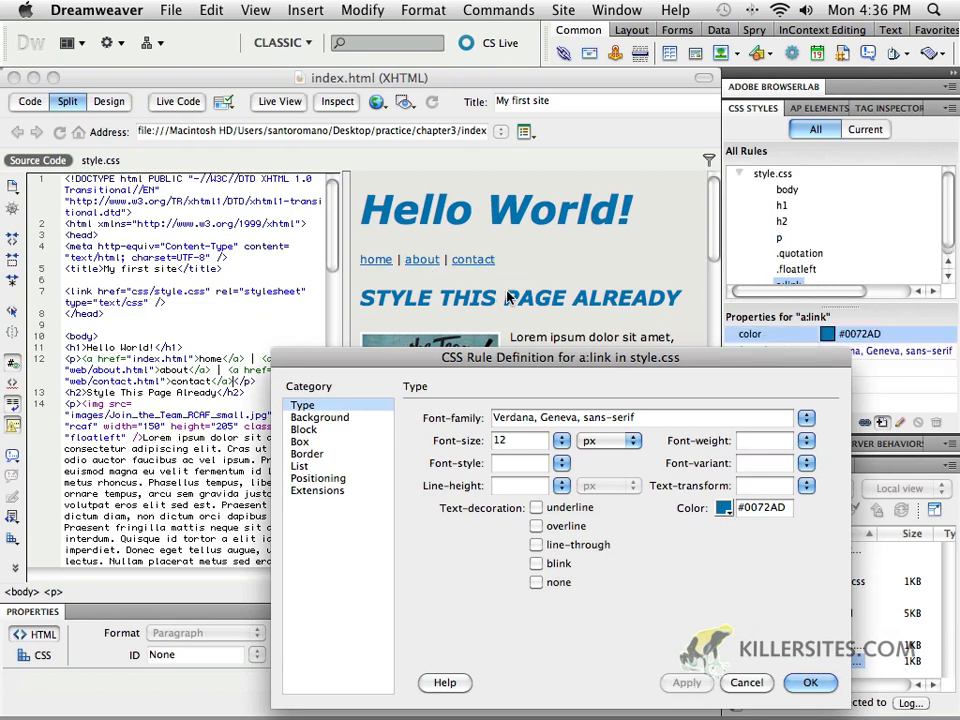
pyautogui.click(804, 440)
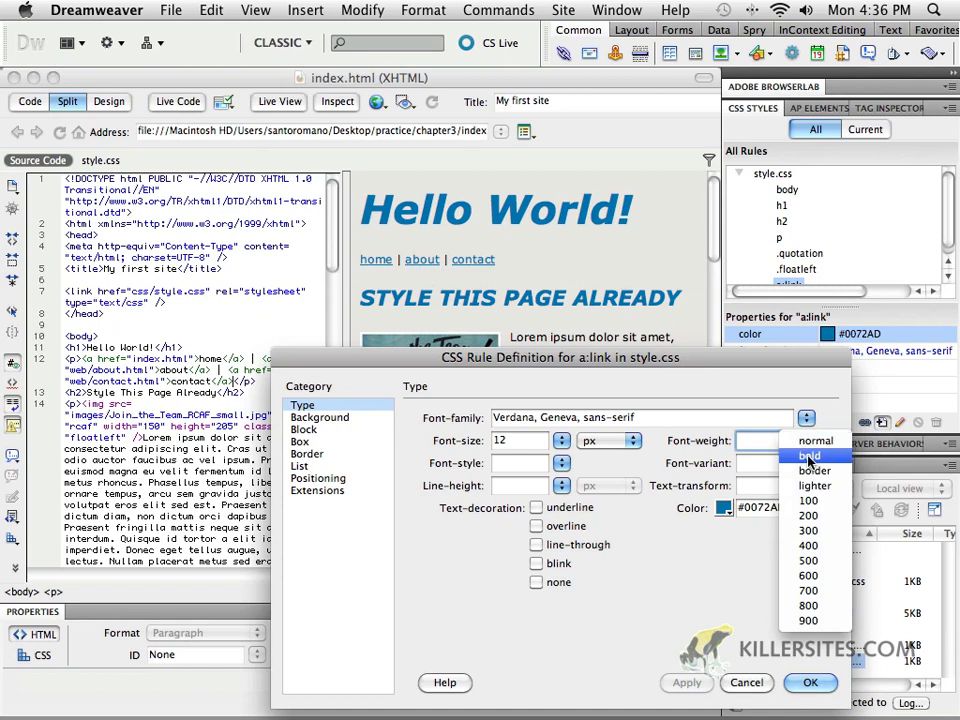
pyautogui.click(804, 454)
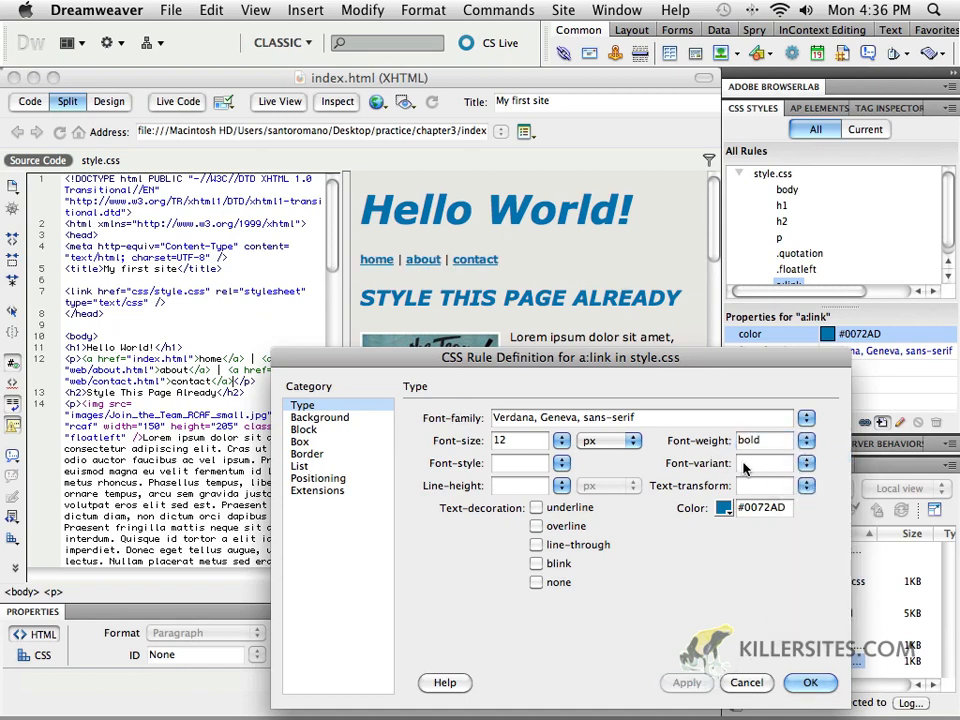
pyautogui.click(804, 486)
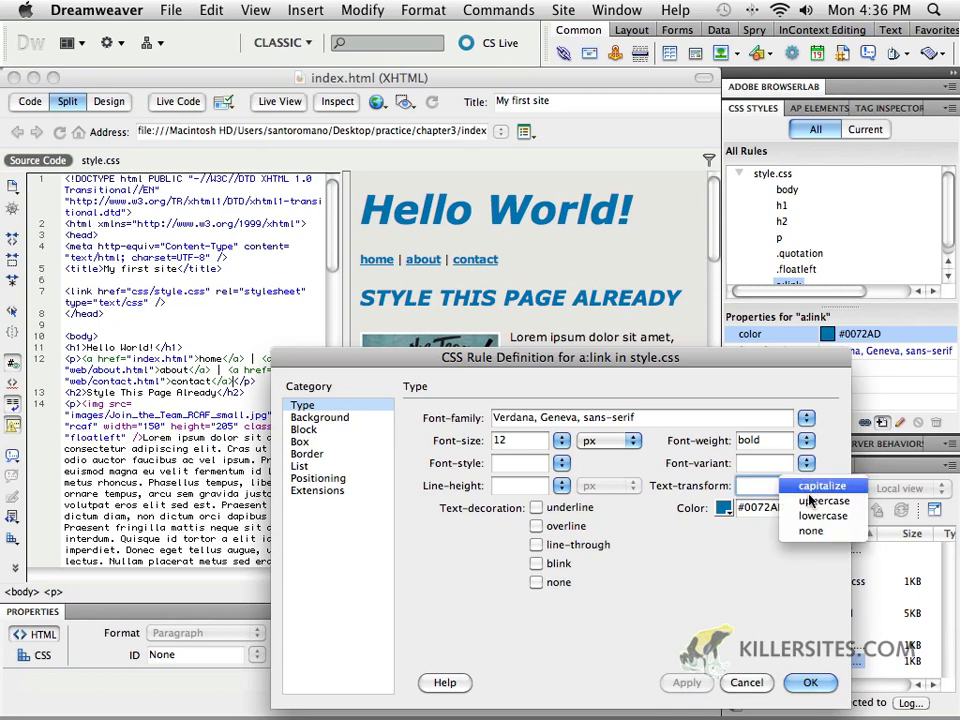
pyautogui.moveTo(824, 500)
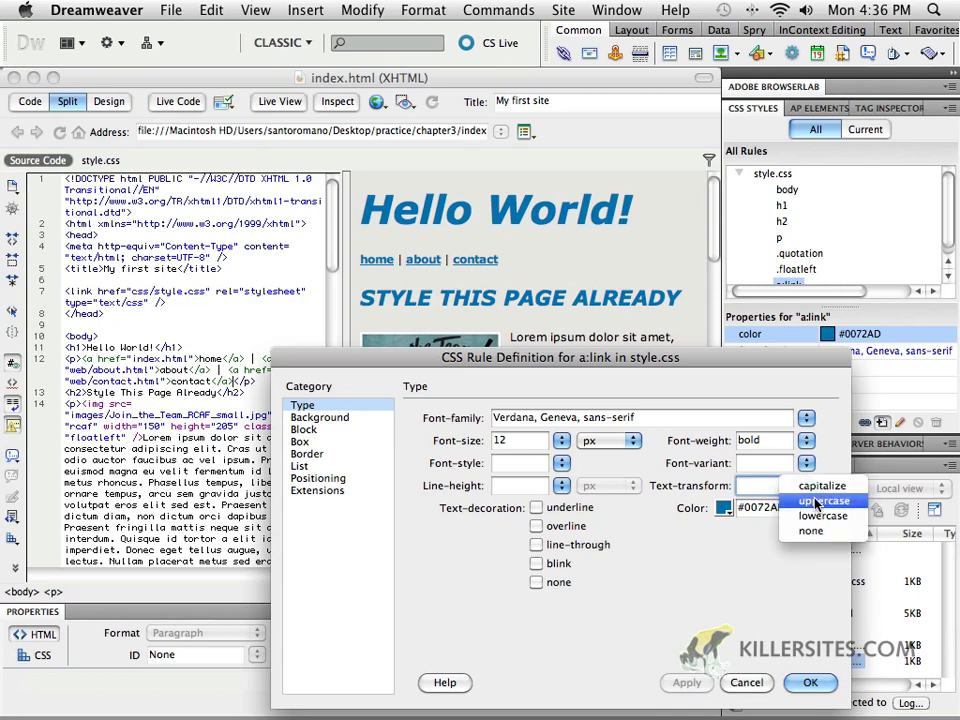
pyautogui.click(824, 500)
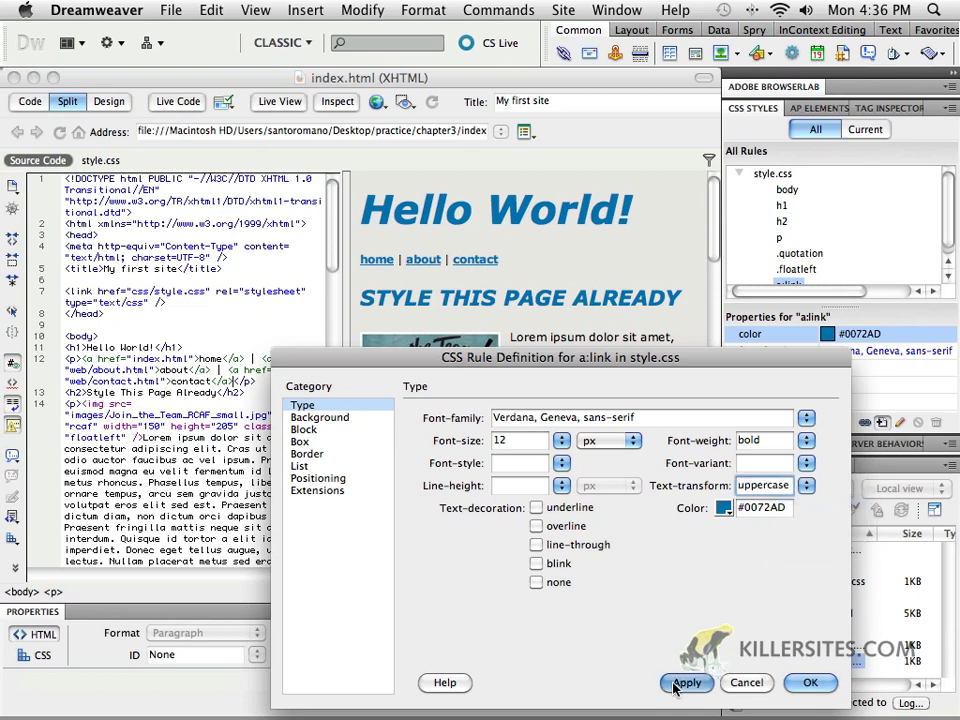
pyautogui.click(686, 684)
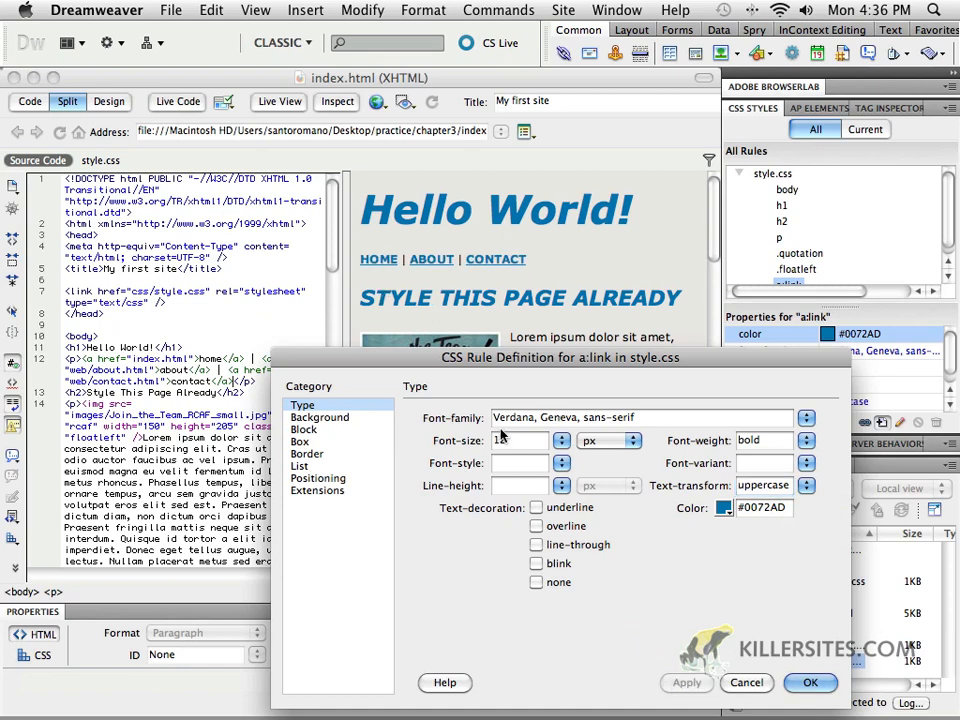
# Set font size 12px and text-decoration none, comparing the links with and without underline.
pyautogui.click(516, 440)
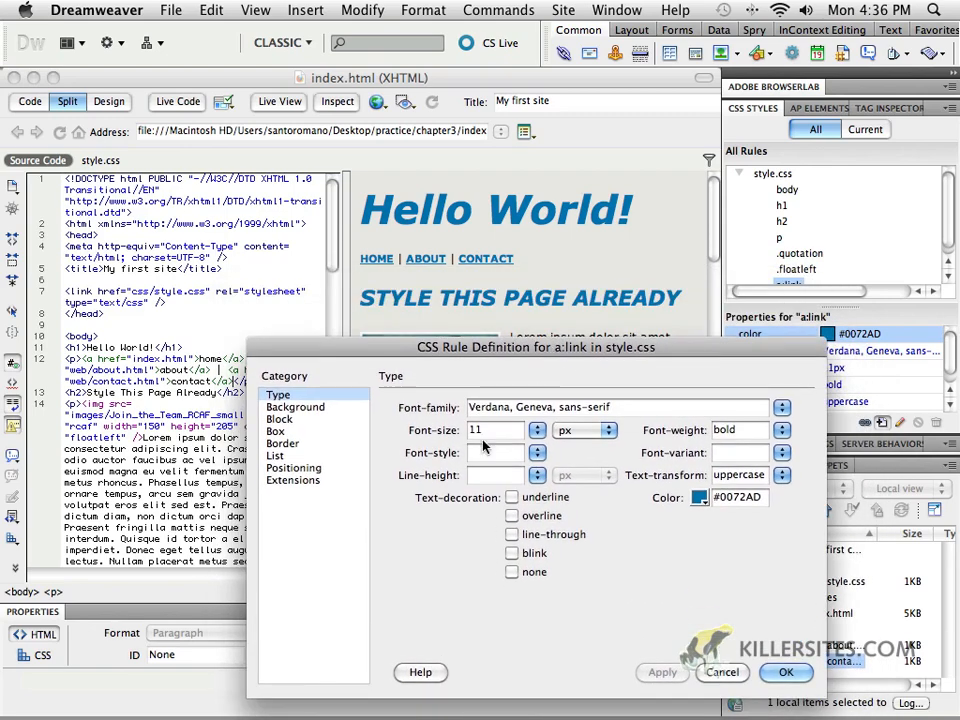
pyautogui.write('12')
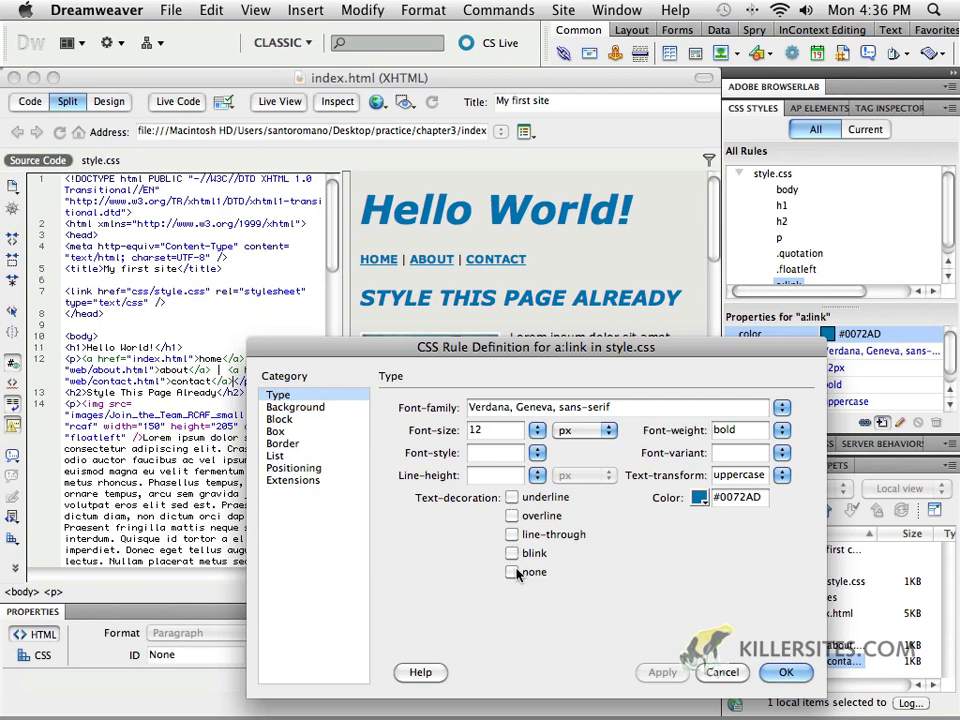
pyautogui.click(512, 572)
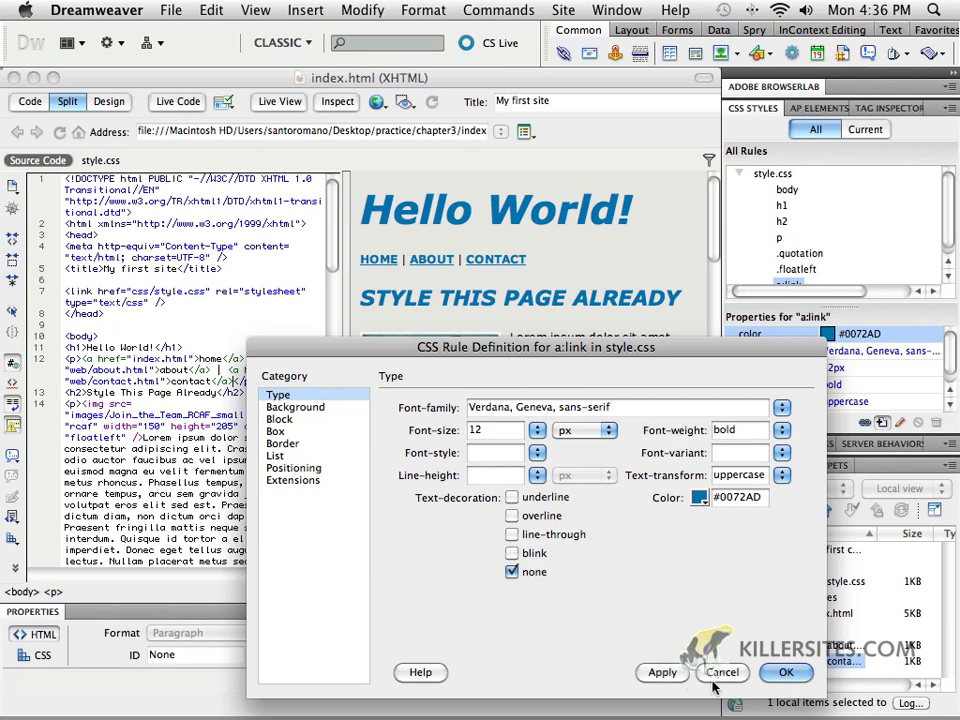
pyautogui.moveTo(348, 380)
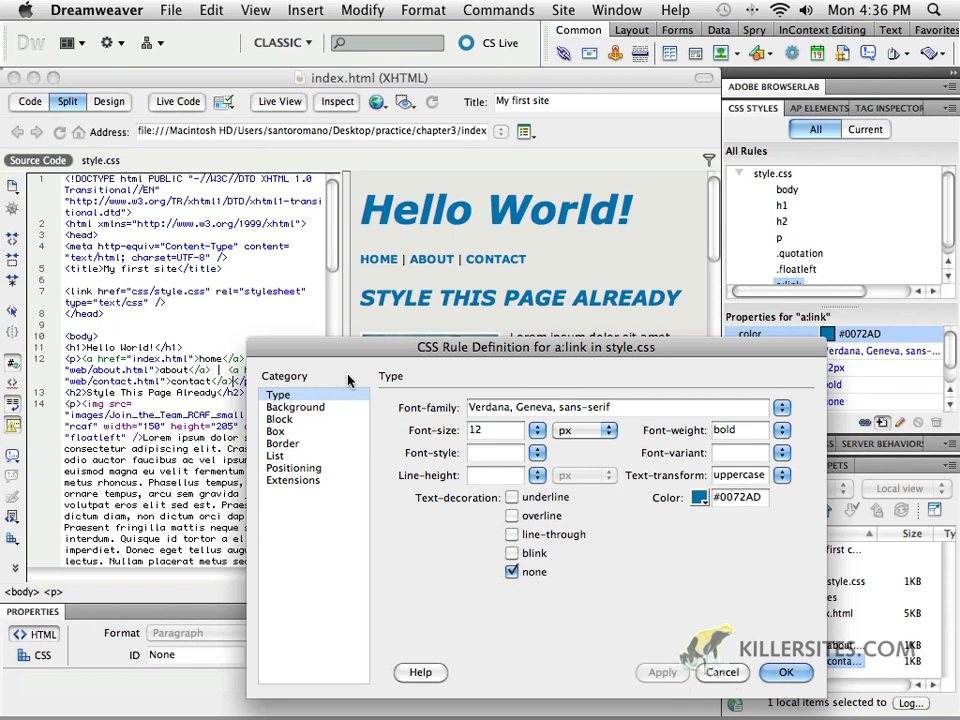
pyautogui.moveTo(436, 330)
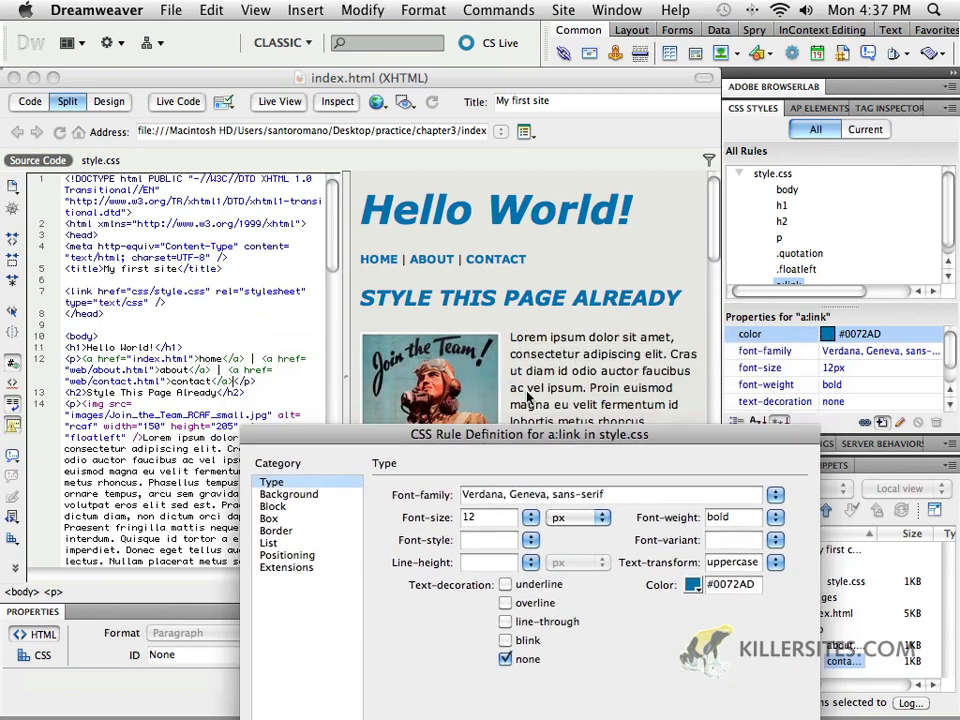
pyautogui.moveTo(580, 404)
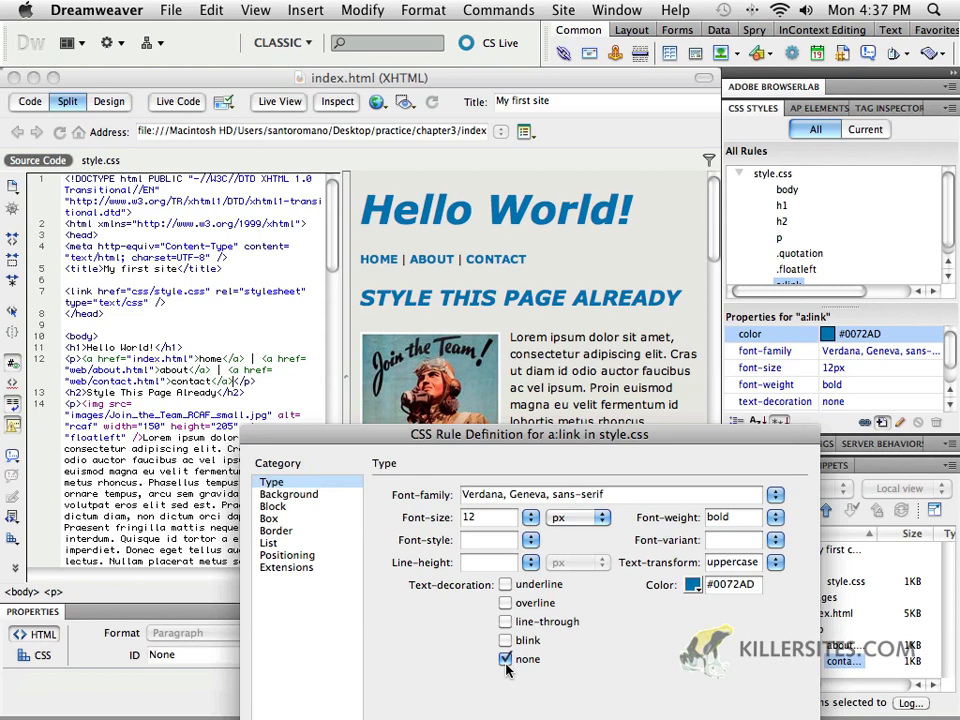
pyautogui.moveTo(532, 348)
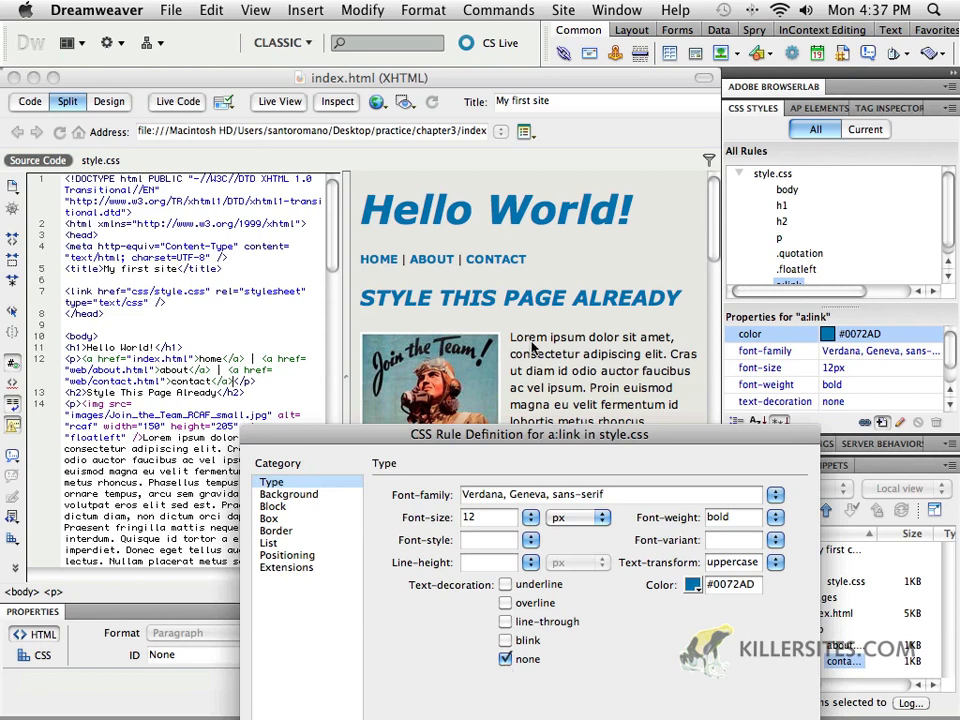
pyautogui.moveTo(576, 404)
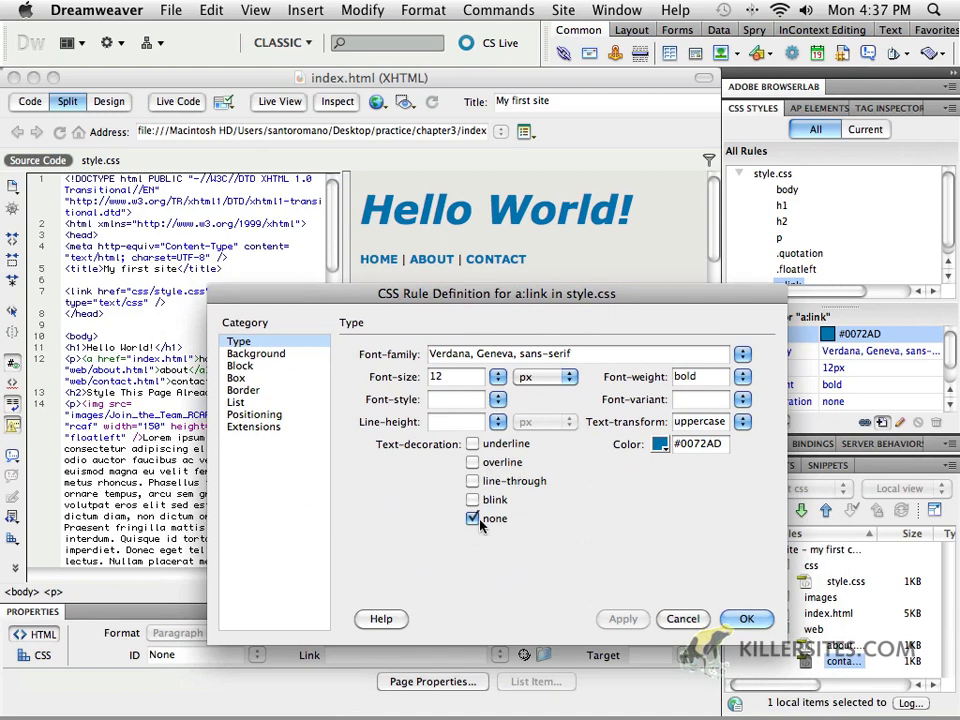
pyautogui.click(472, 518)
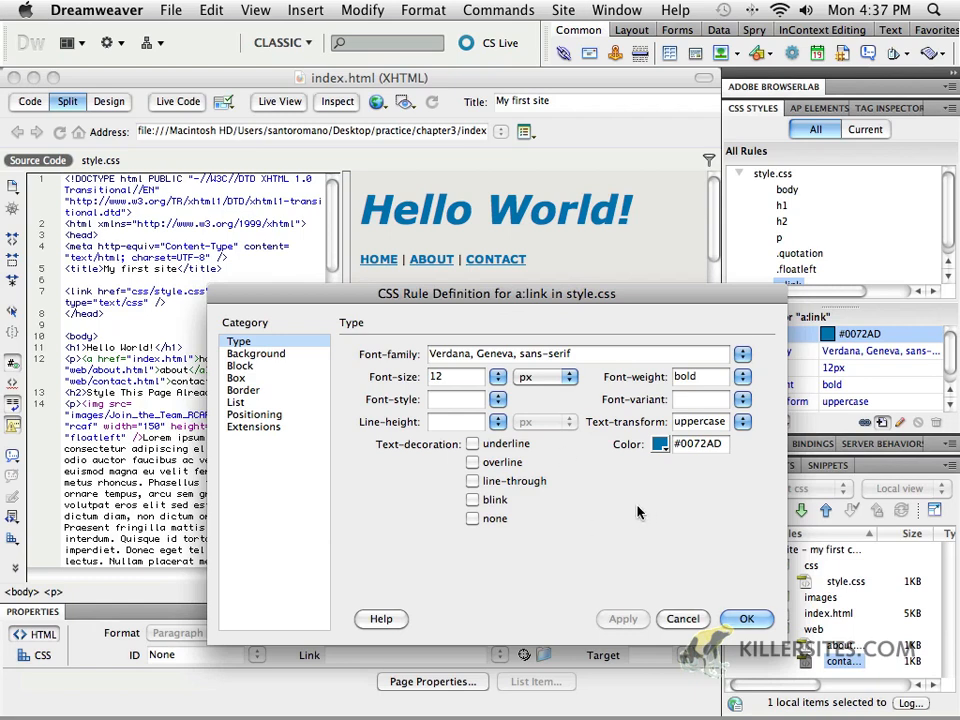
pyautogui.moveTo(504, 344)
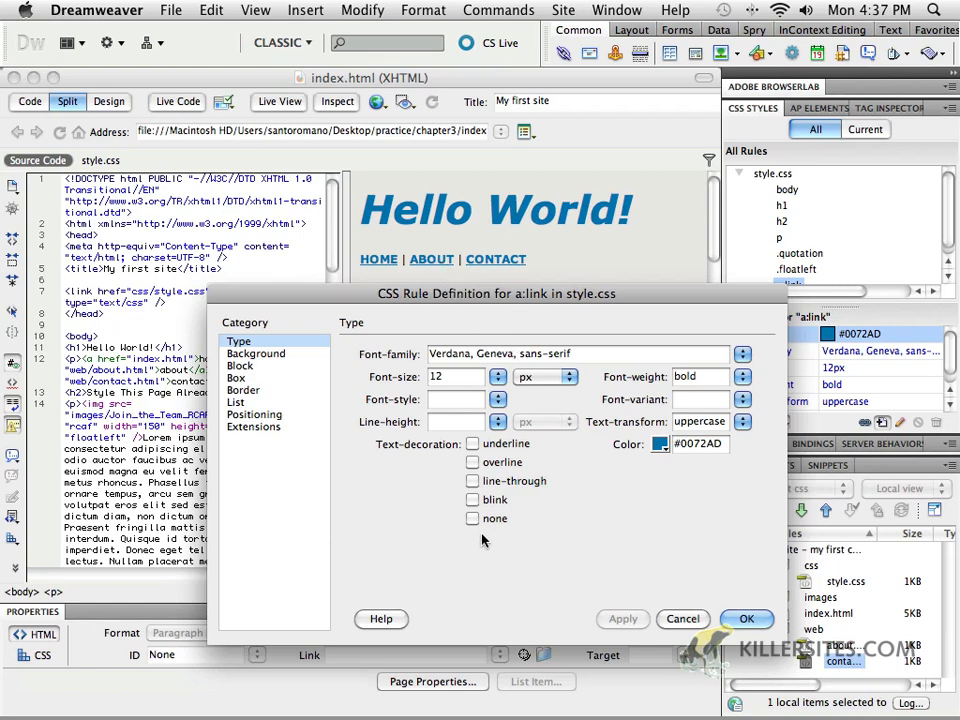
pyautogui.click(472, 518)
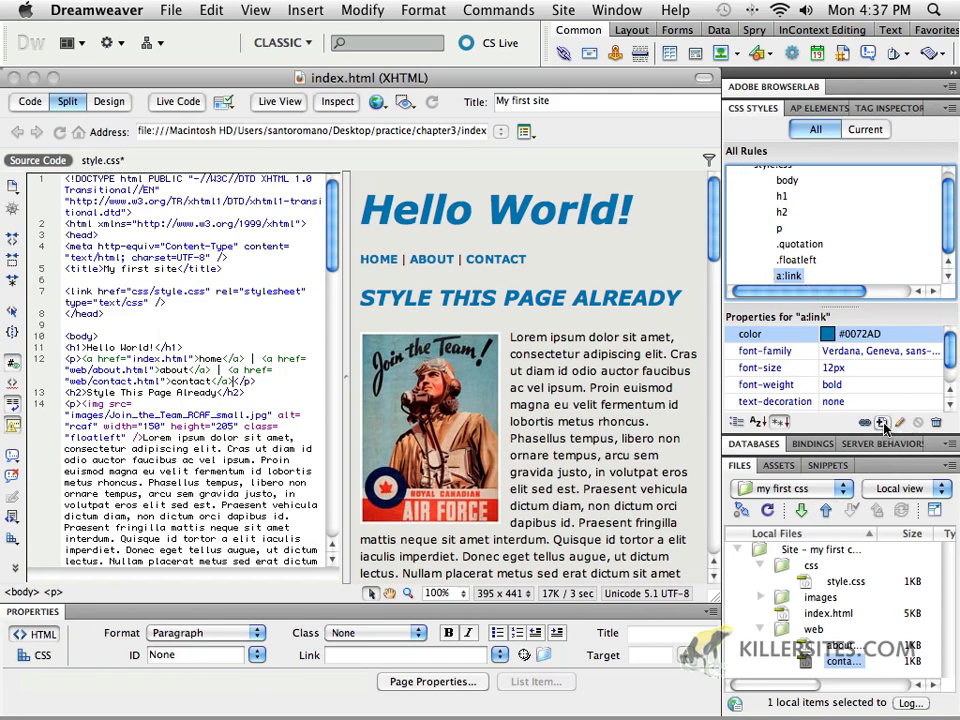
pyautogui.moveTo(876, 424)
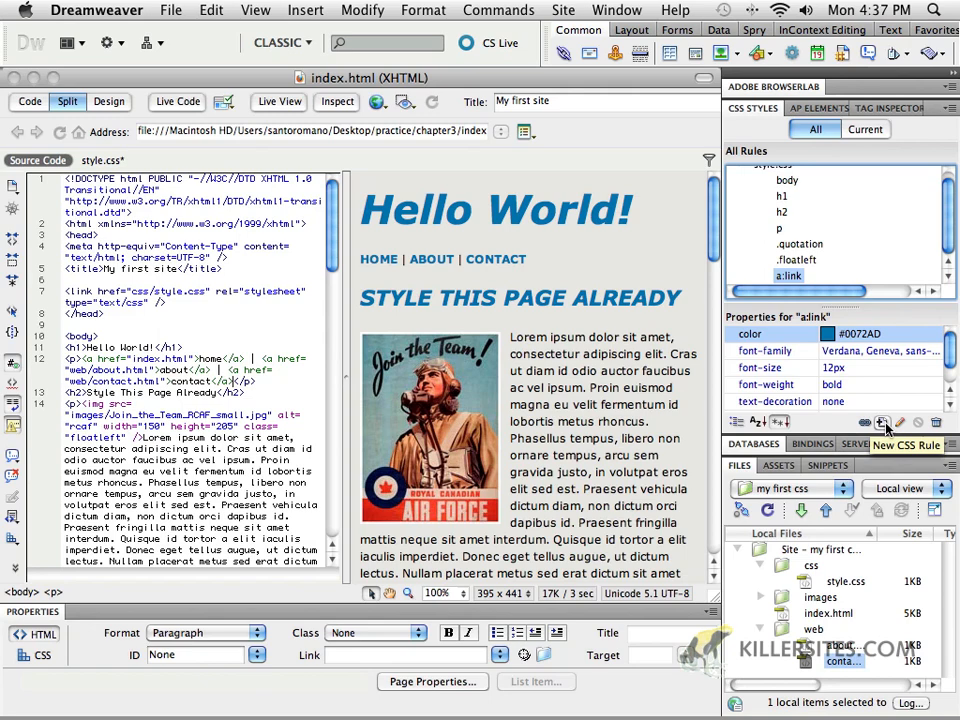
# Start a new compound rule with selector a:visited for style.css.
pyautogui.click(880, 424)
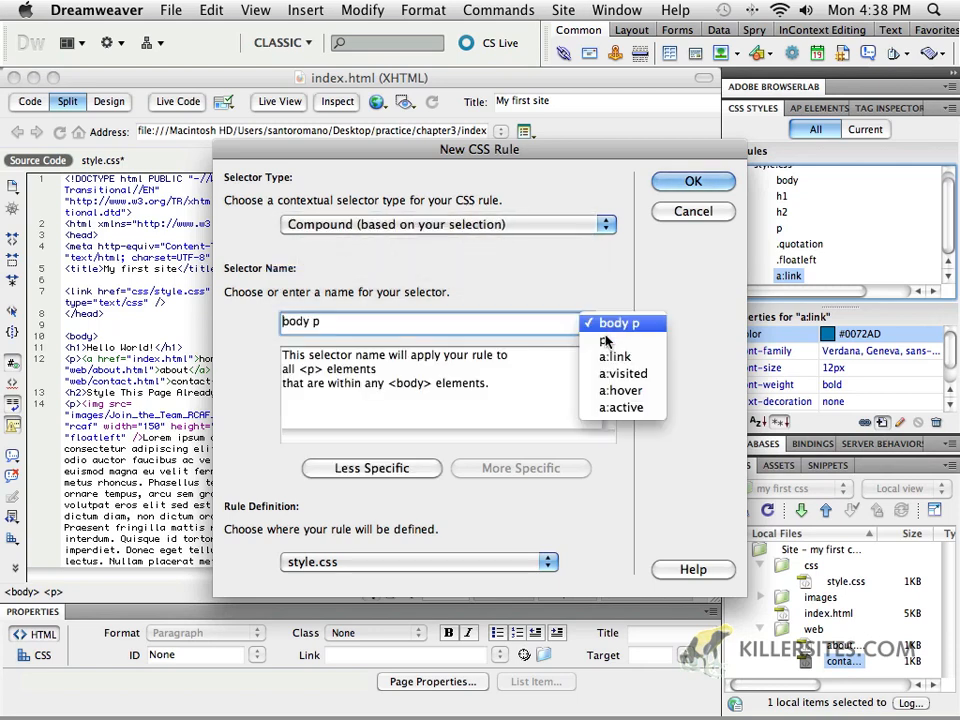
pyautogui.click(622, 374)
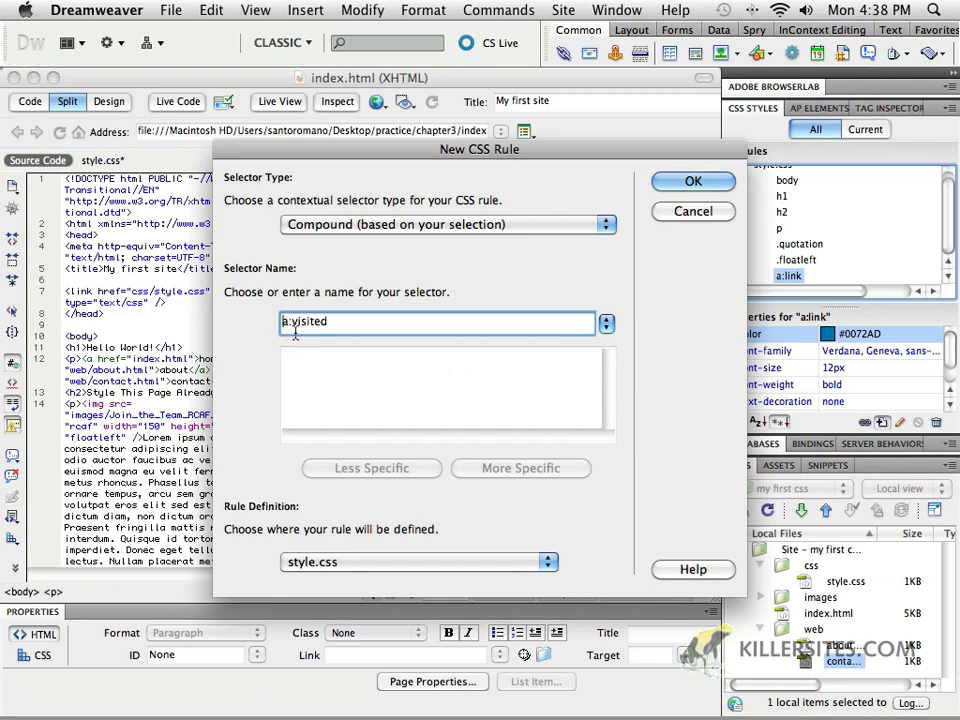
pyautogui.moveTo(692, 212)
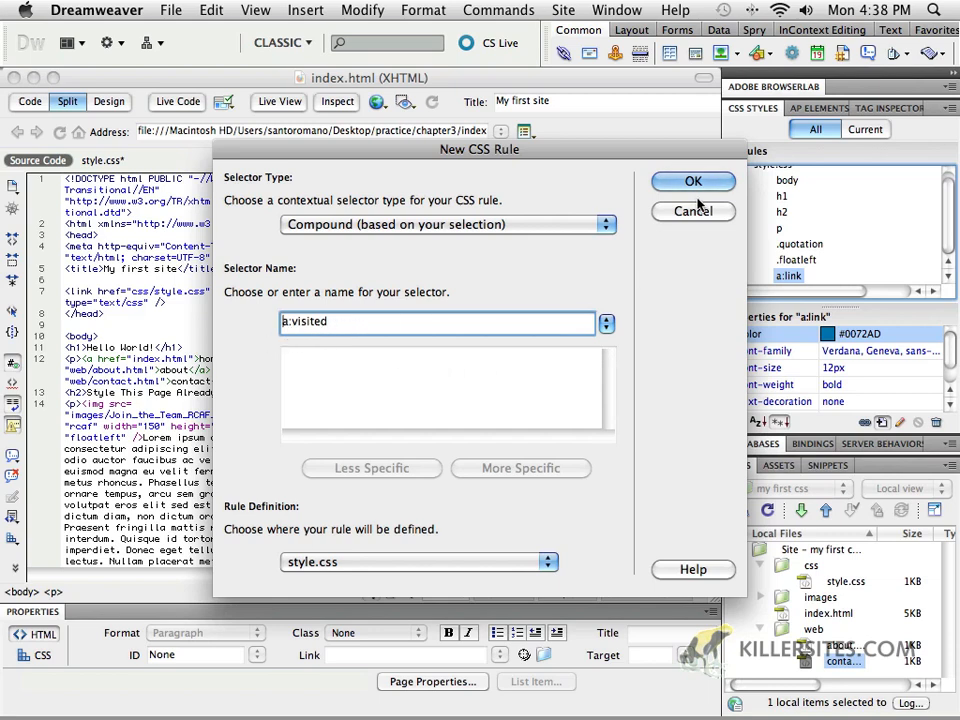
# Create the a:visited rule and colour visited links brown #D78869.
pyautogui.click(692, 180)
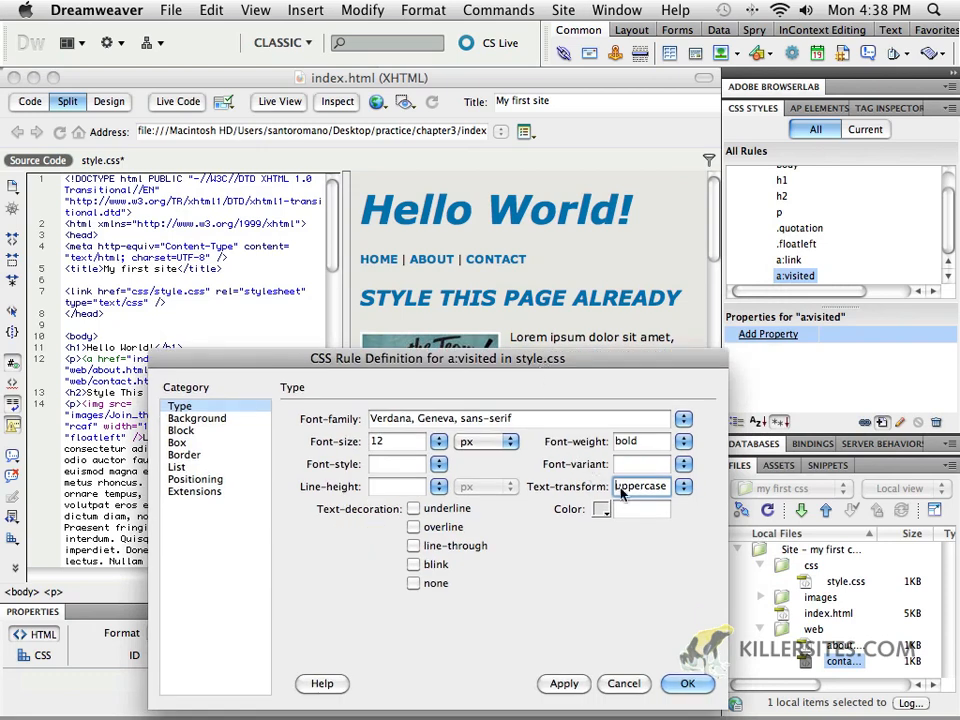
pyautogui.click(600, 510)
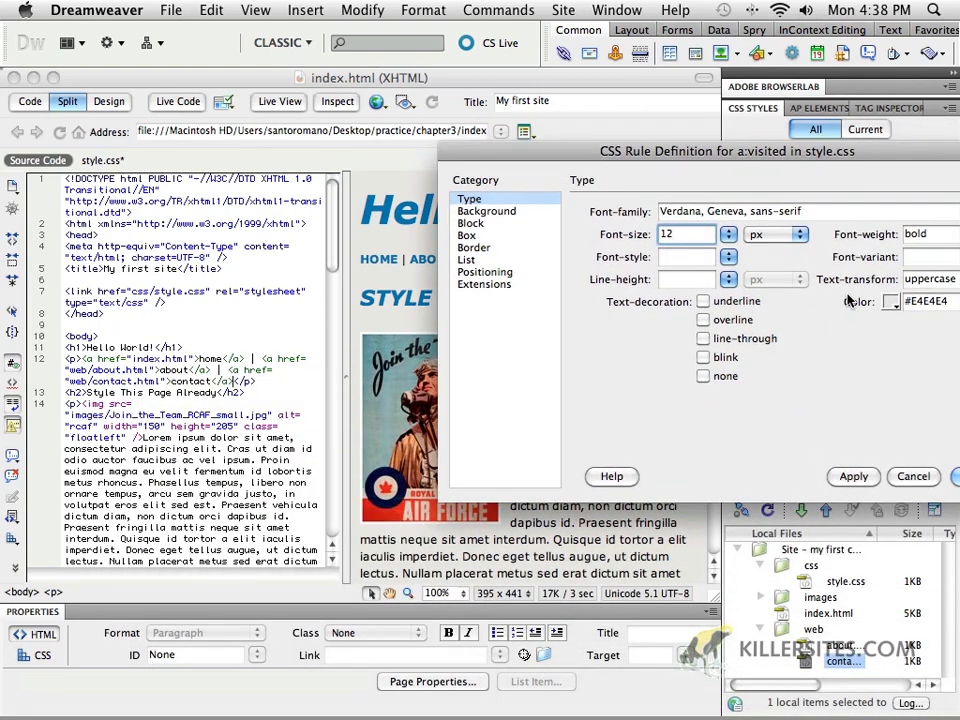
pyautogui.click(890, 300)
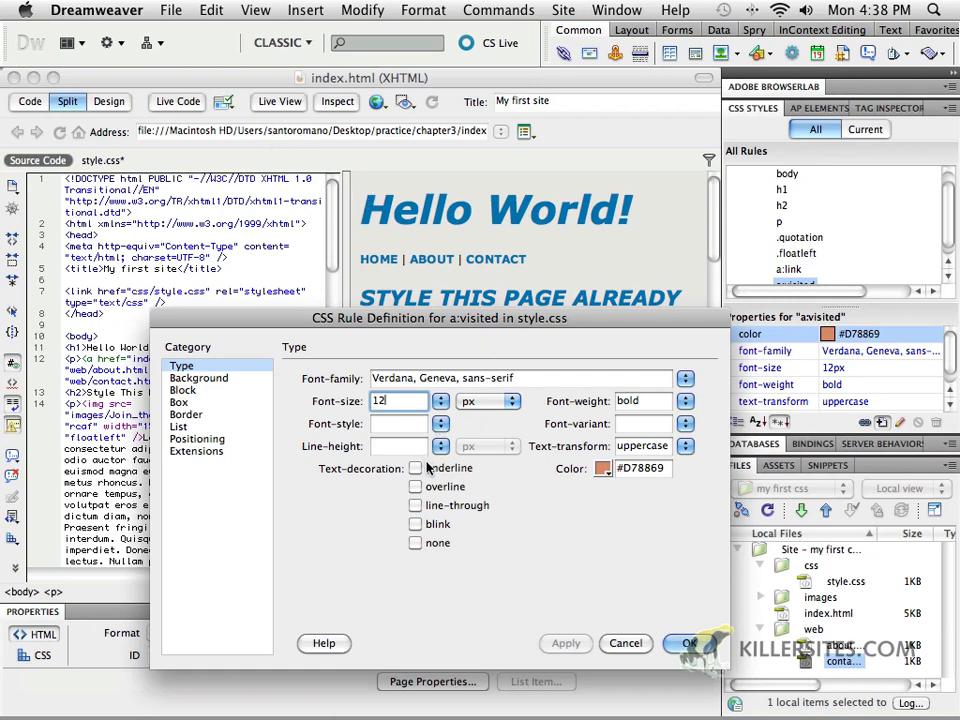
pyautogui.moveTo(516, 552)
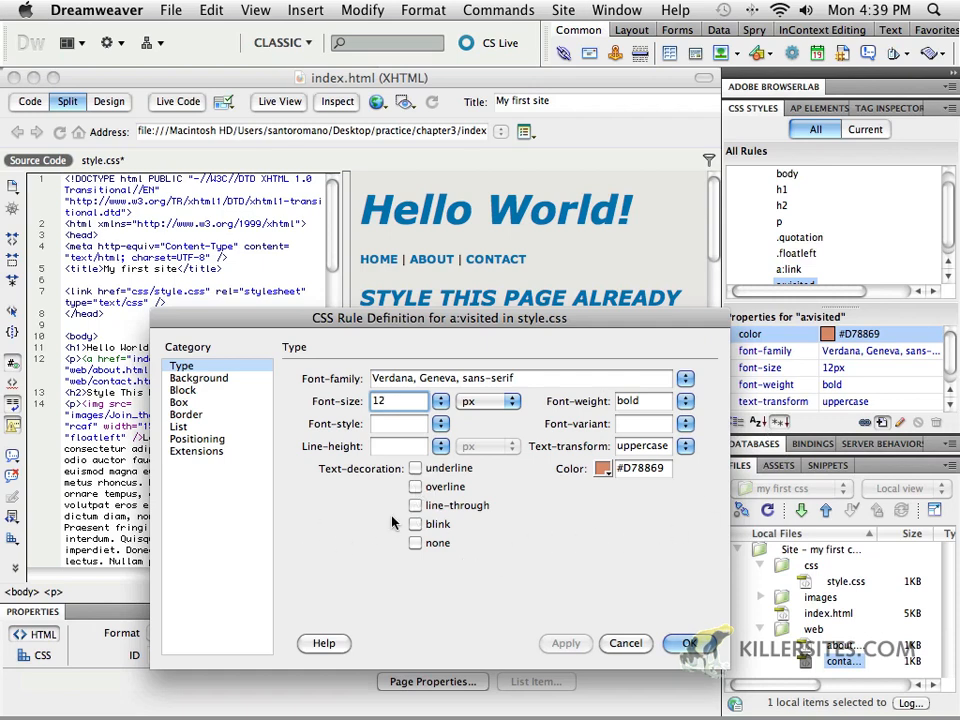
# Add line-through text decoration and save the finished a:visited rule.
pyautogui.click(416, 504)
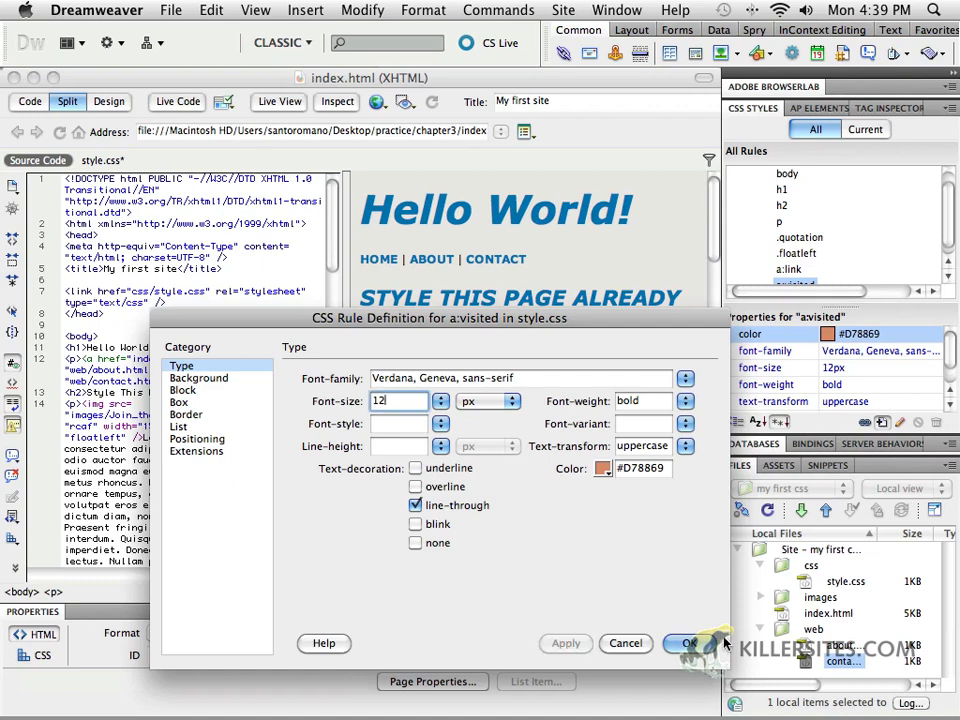
pyautogui.click(700, 644)
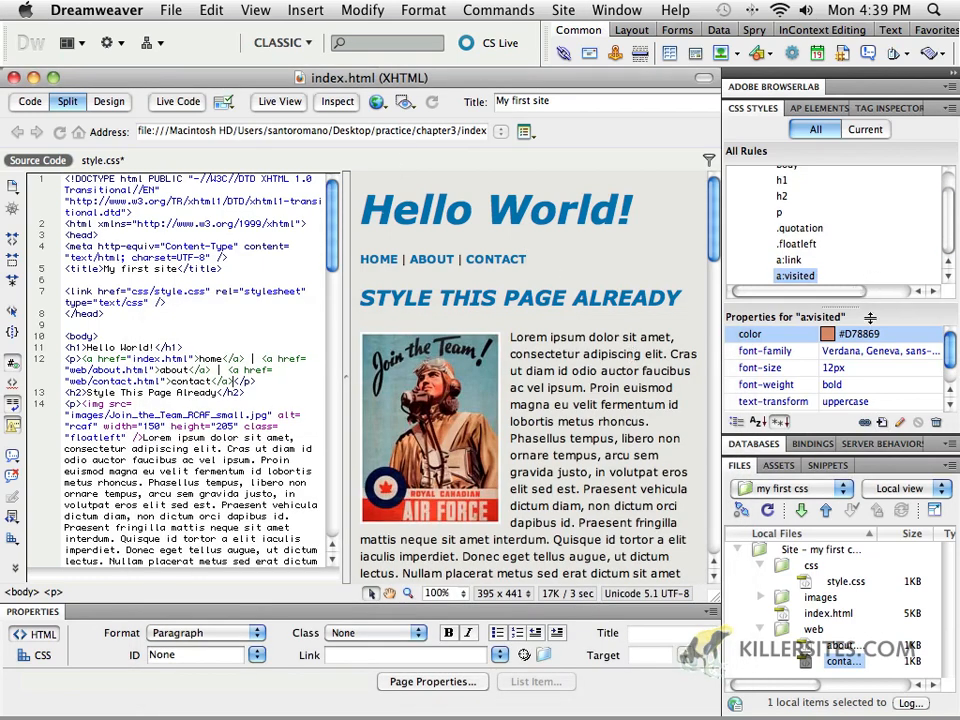